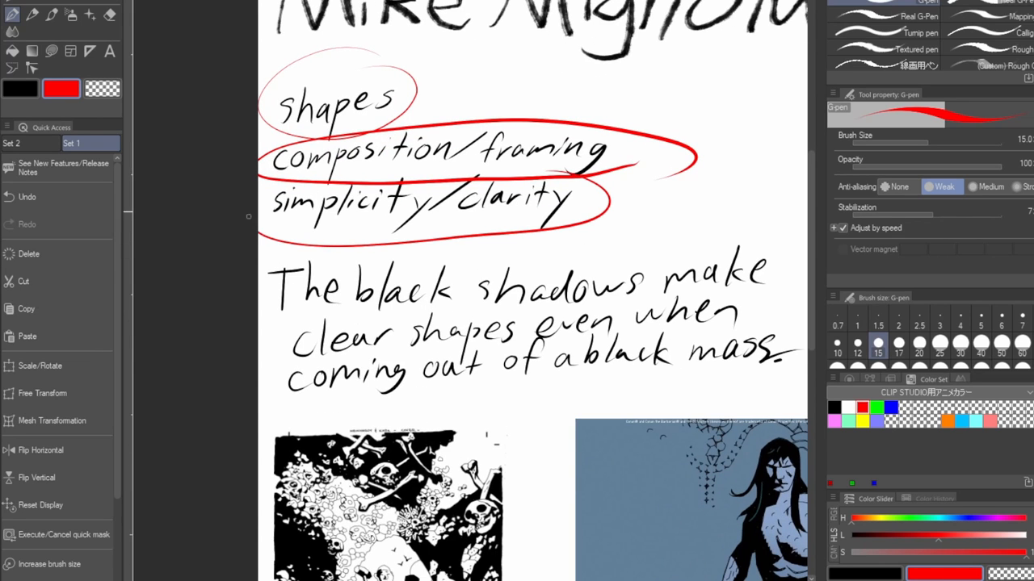
{"action": "mouse_move", "coordinate": [637, 113]}
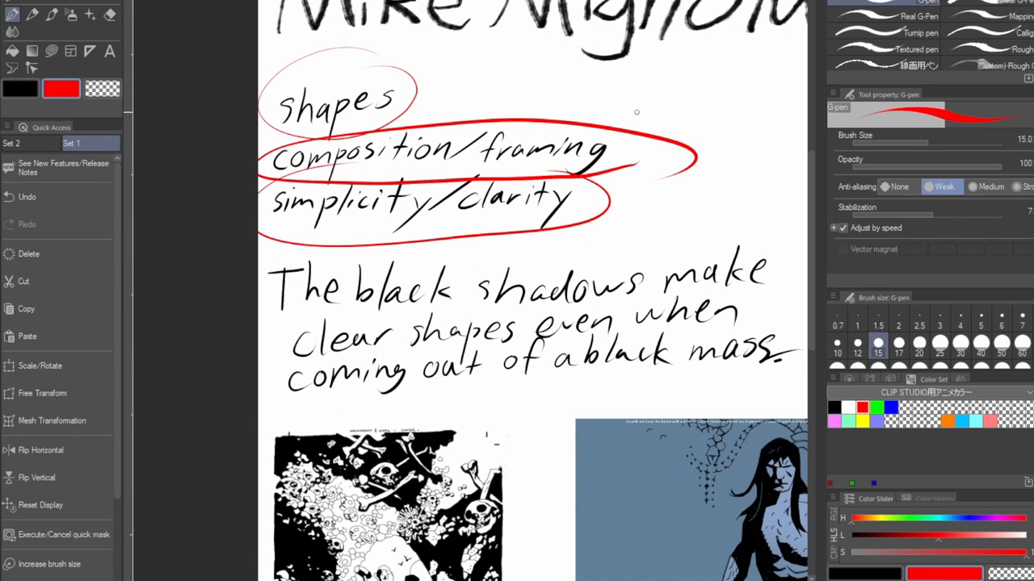
- Remove the red circle strokes around the shapes, framing and clarity notes
{"action": "scroll", "scroll_direction": "down", "scroll_amount": 3}
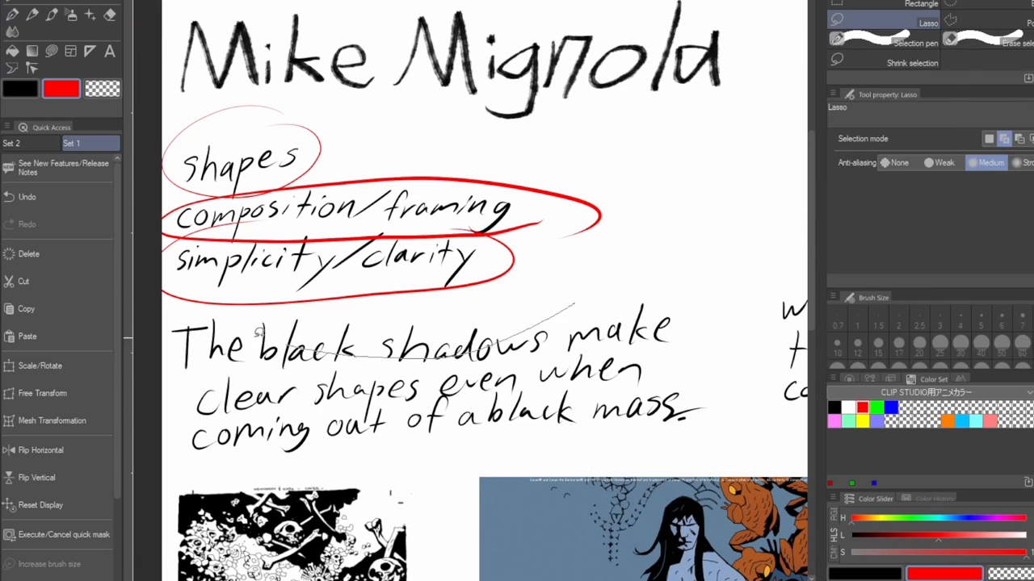
{"action": "left_click", "coordinate": [26, 197]}
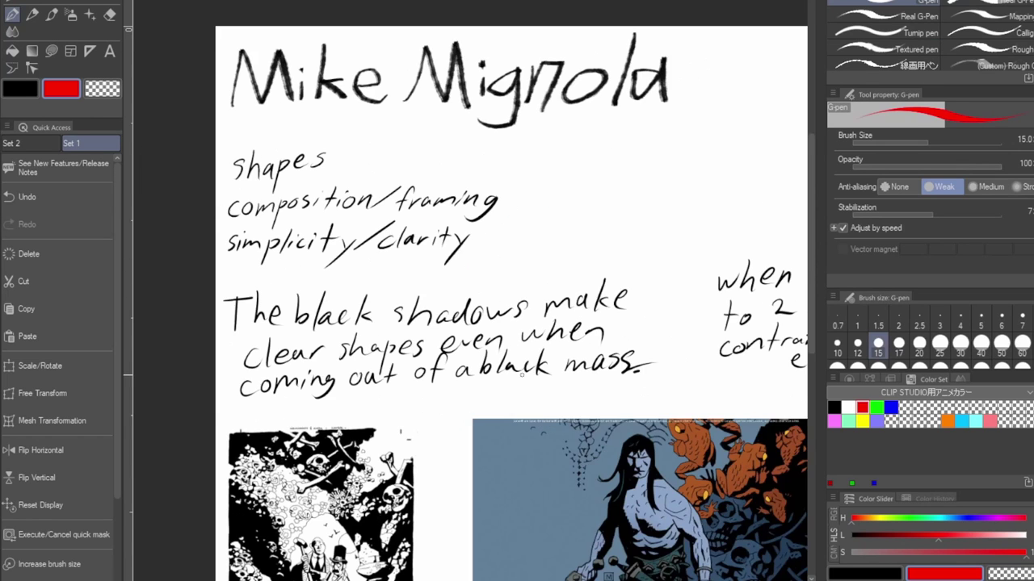
- Build a red head construction with jaw and side-plane lines beside Conan's head
{"action": "scroll", "scroll_direction": "down", "scroll_amount": 3}
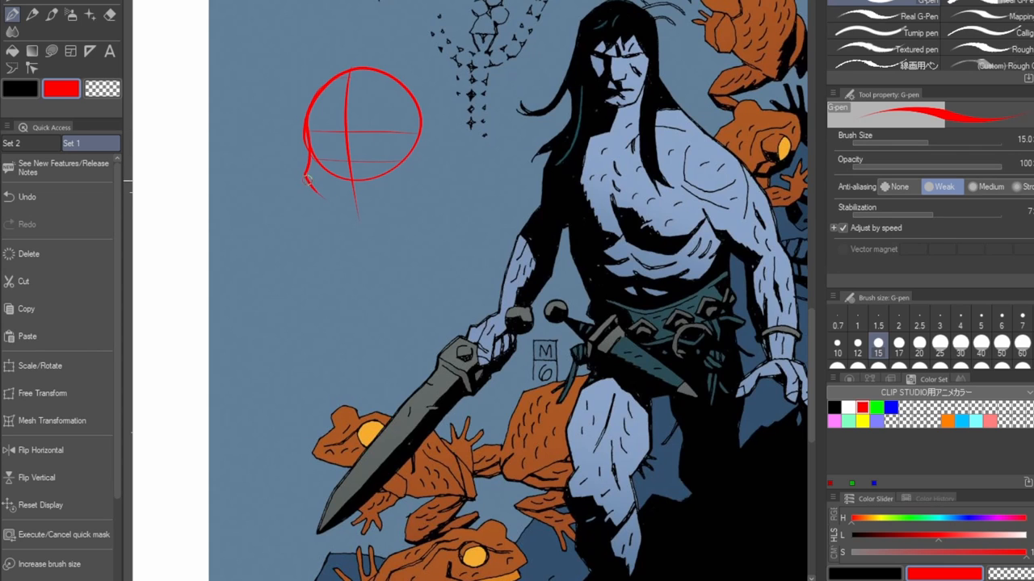
{"action": "left_click_drag", "start_coordinate": [307, 177], "coordinate": [412, 181]}
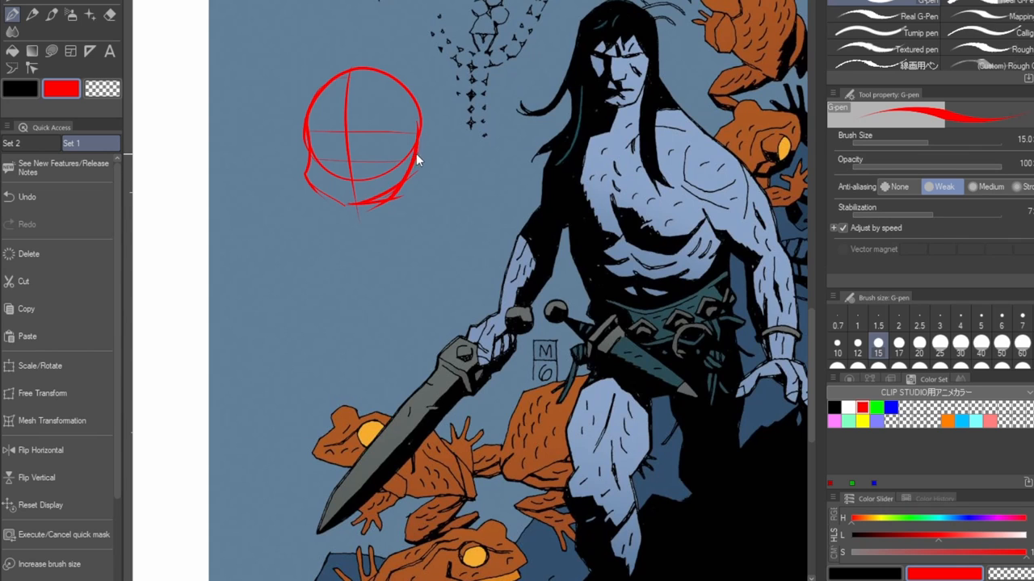
{"action": "left_click_drag", "start_coordinate": [396, 146], "coordinate": [396, 197]}
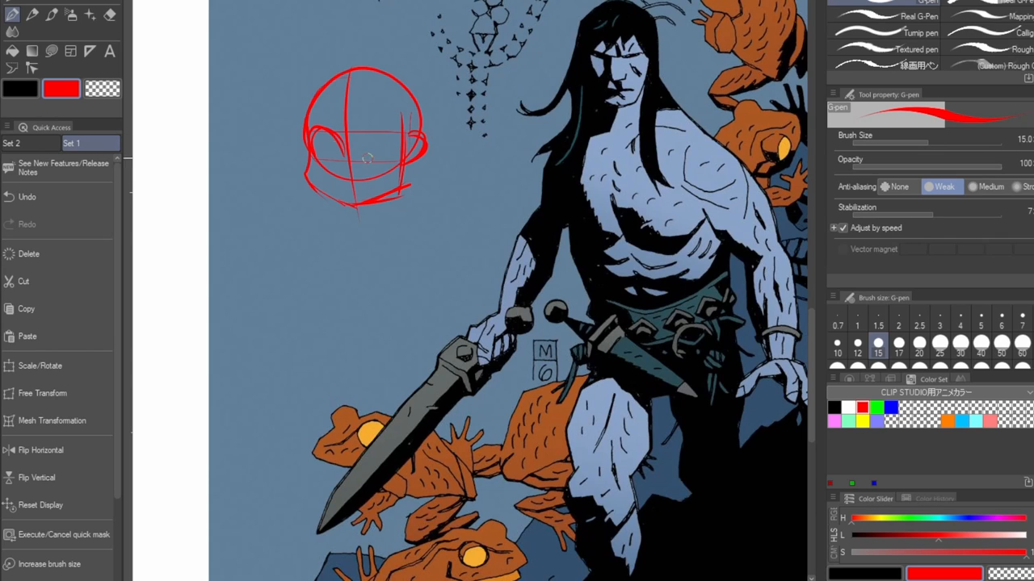
{"action": "left_click_drag", "start_coordinate": [340, 148], "coordinate": [396, 148]}
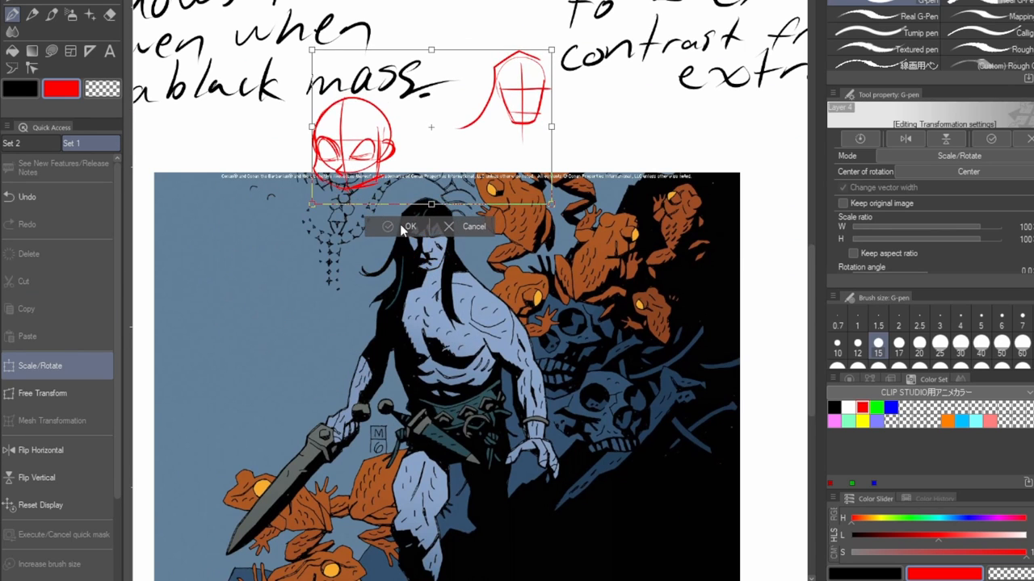
- Cancel the Scale/Rotate transform on the red head sketches
{"action": "left_click", "coordinate": [396, 226]}
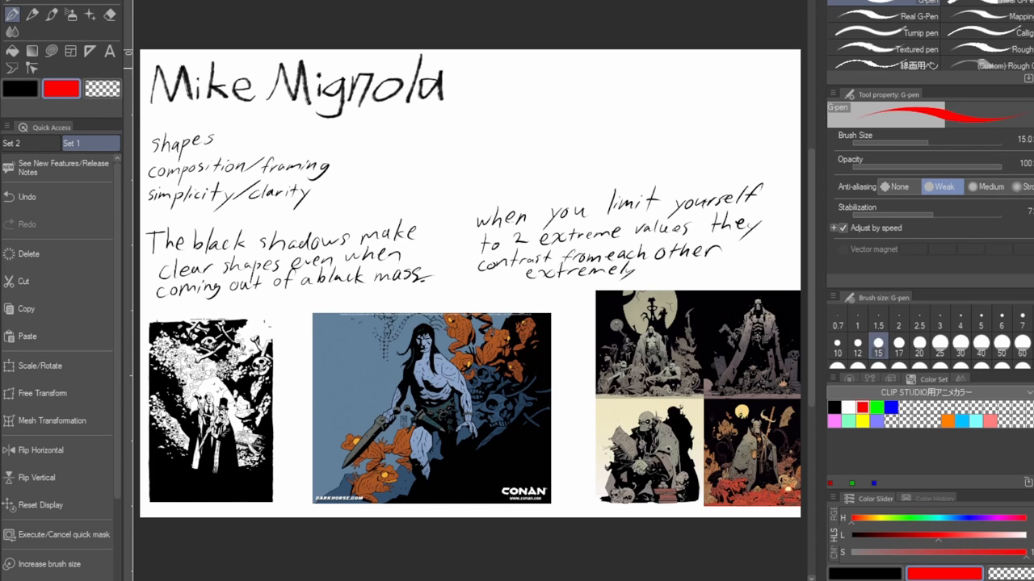
{"action": "left_click_drag", "start_coordinate": [566, 73], "coordinate": [557, 133]}
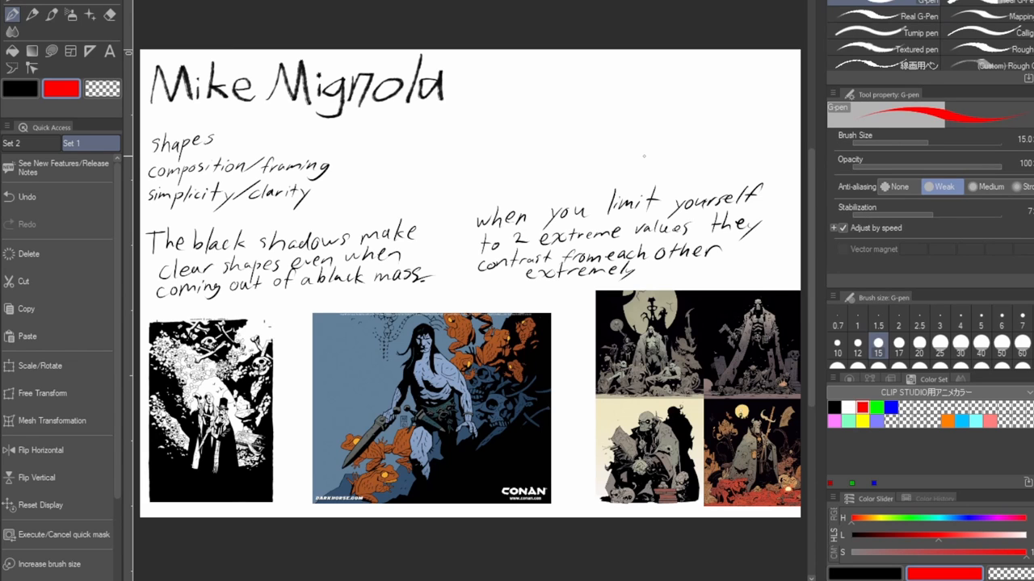
{"action": "scroll", "scroll_direction": "down", "scroll_amount": 3}
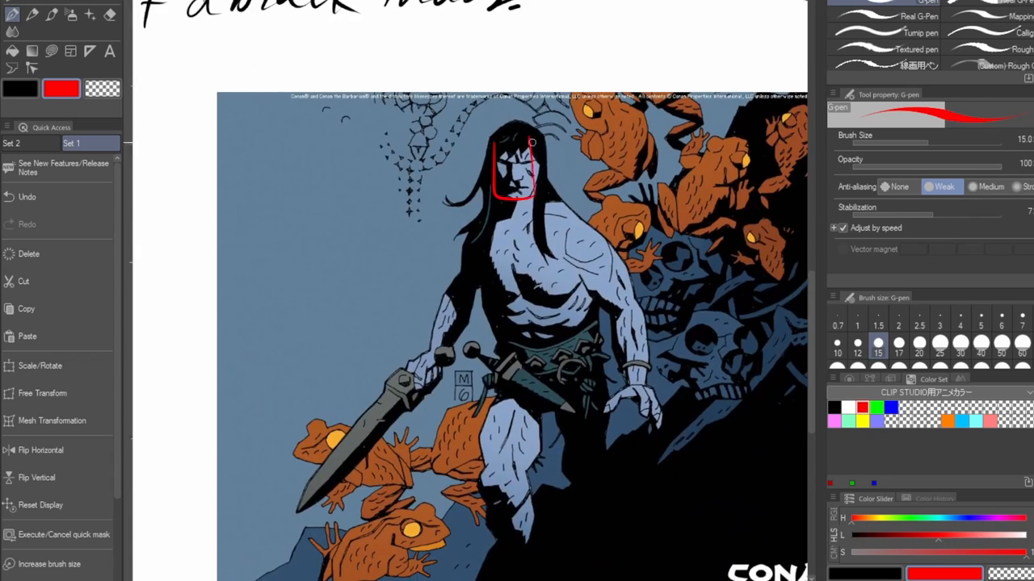
- Outline Conan's shoulder and chest masses in red and box the skull cluster beside him
{"action": "left_click_drag", "start_coordinate": [574, 218], "coordinate": [589, 275]}
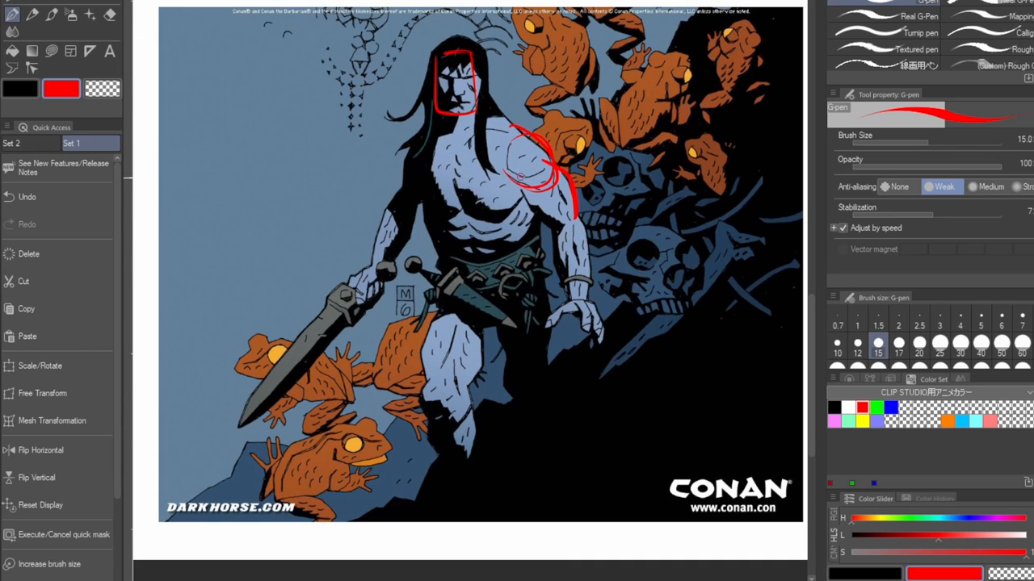
{"action": "left_click_drag", "start_coordinate": [500, 162], "coordinate": [565, 202]}
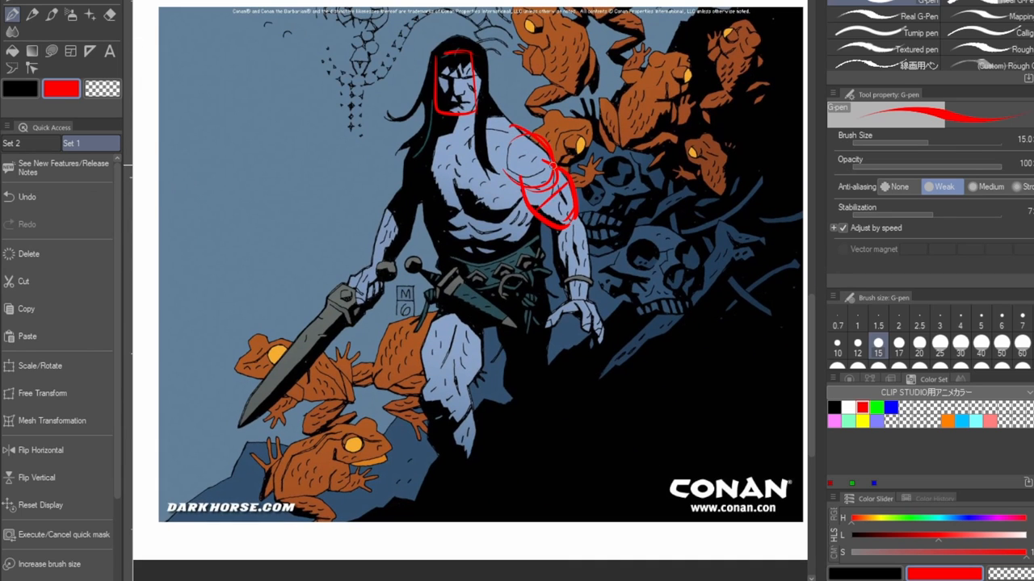
{"action": "scroll", "scroll_direction": "down", "scroll_amount": 3}
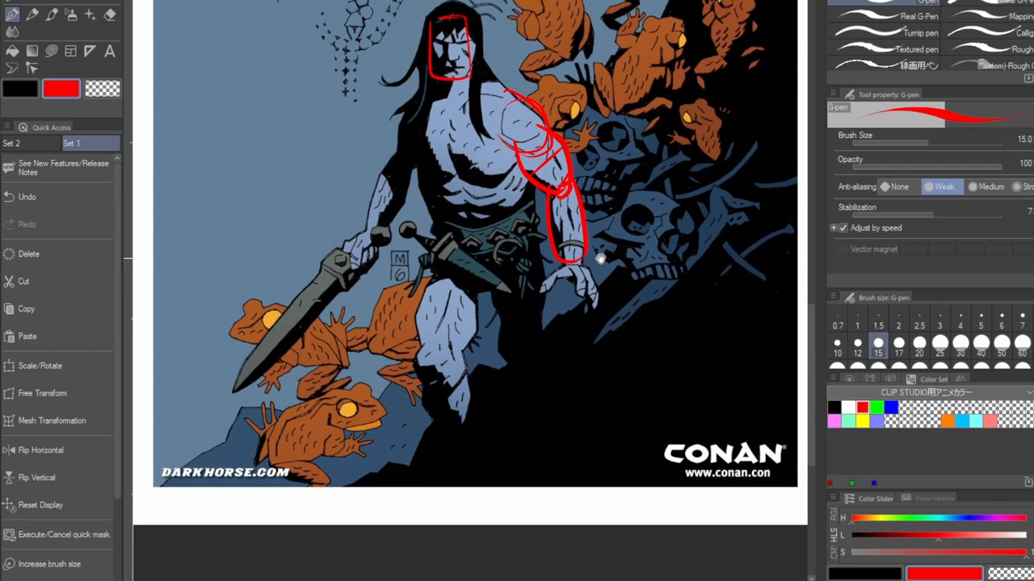
{"action": "scroll", "scroll_direction": "down", "scroll_amount": 3}
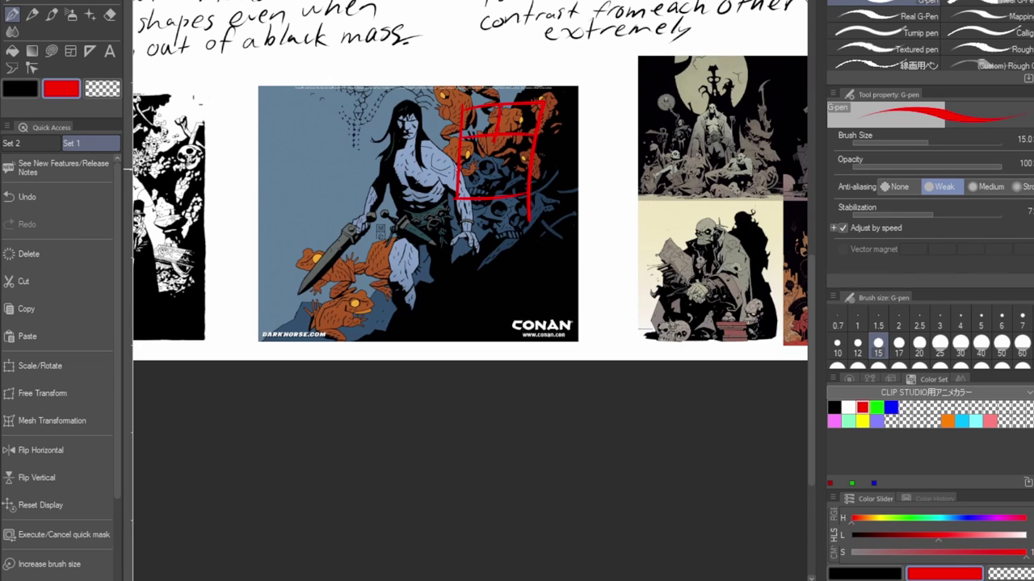
{"action": "left_click_drag", "start_coordinate": [460, 165], "coordinate": [533, 165]}
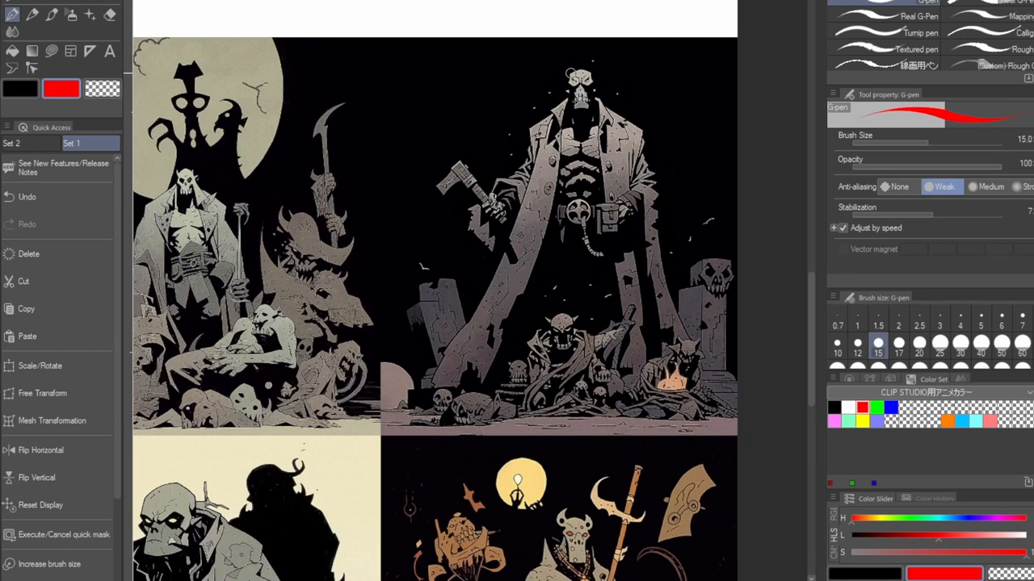
- Trace a red silhouette from Hellboy's head down to the coat and base
{"action": "left_click_drag", "start_coordinate": [578, 72], "coordinate": [589, 105]}
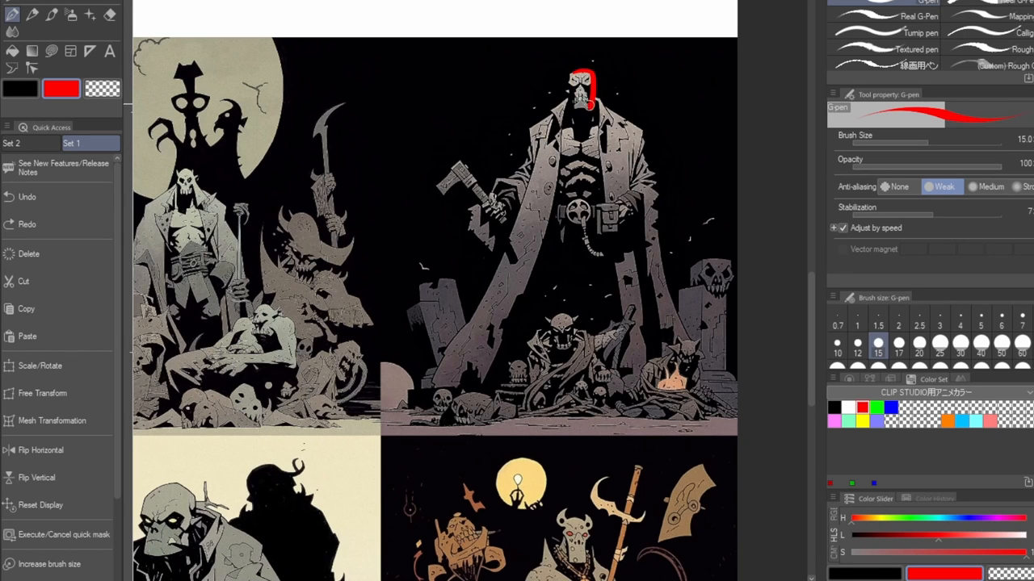
{"action": "left_click_drag", "start_coordinate": [581, 105], "coordinate": [533, 181]}
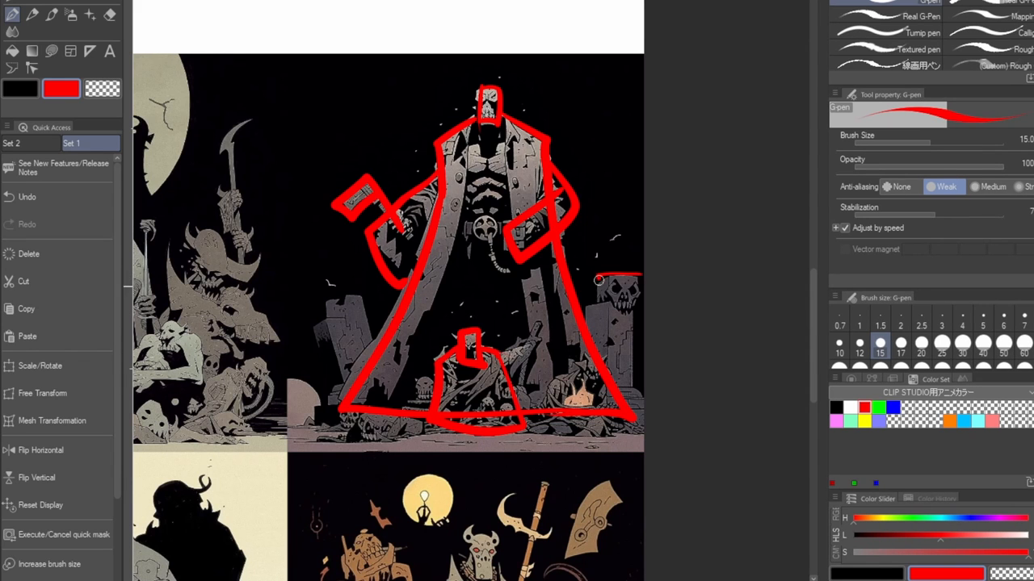
{"action": "left_click_drag", "start_coordinate": [598, 281], "coordinate": [643, 404]}
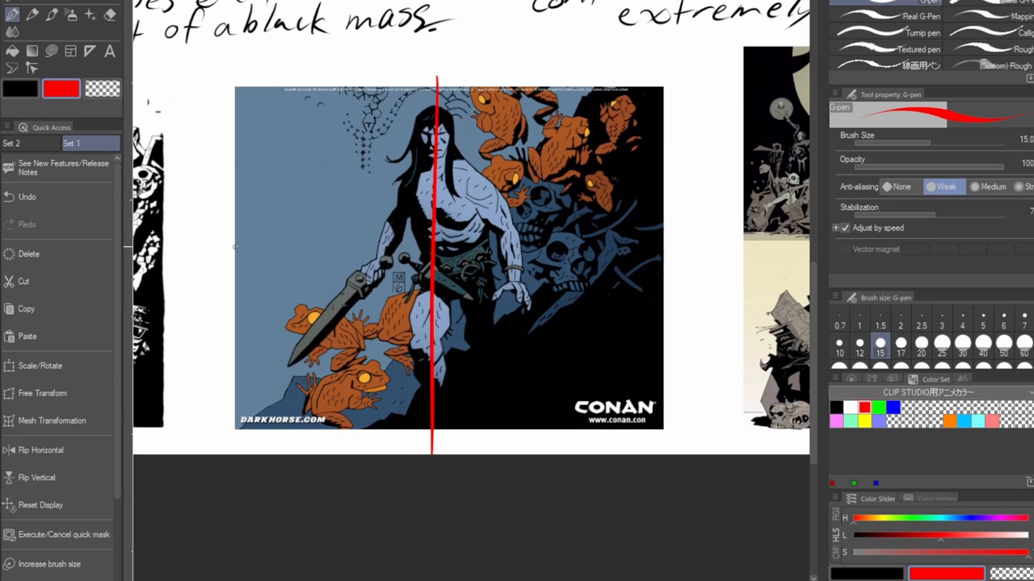
- Draw red vertical and horizontal thirds-grid lines across the Conan cover
{"action": "left_click_drag", "start_coordinate": [235, 248], "coordinate": [682, 249]}
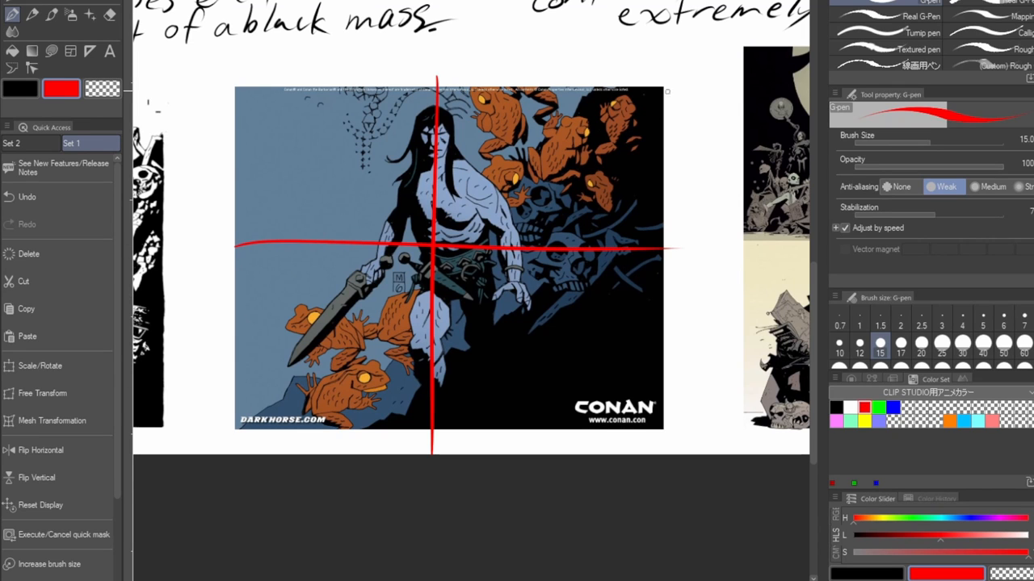
{"action": "left_click_drag", "start_coordinate": [210, 453], "coordinate": [662, 89]}
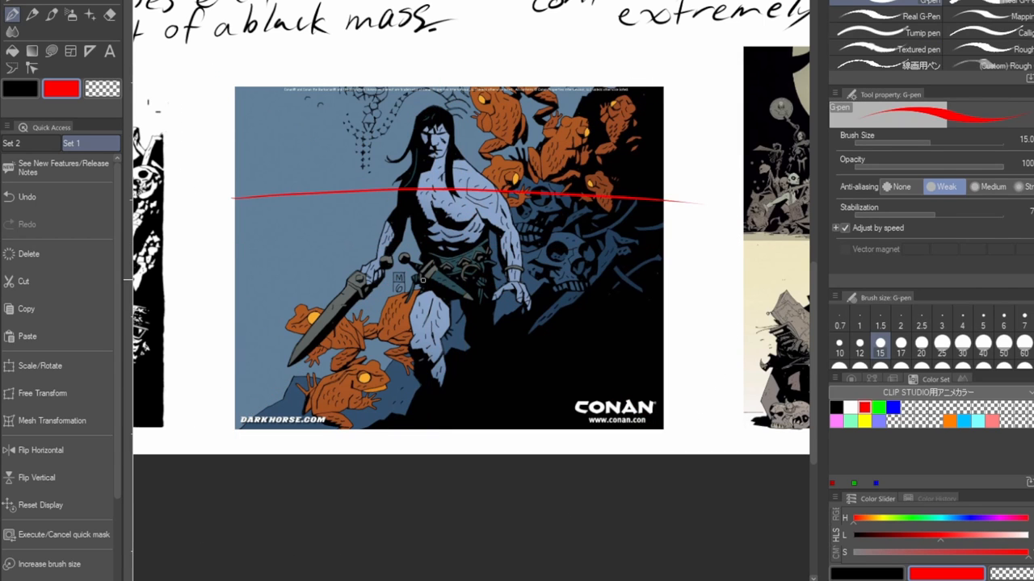
{"action": "left_click_drag", "start_coordinate": [243, 311], "coordinate": [691, 322]}
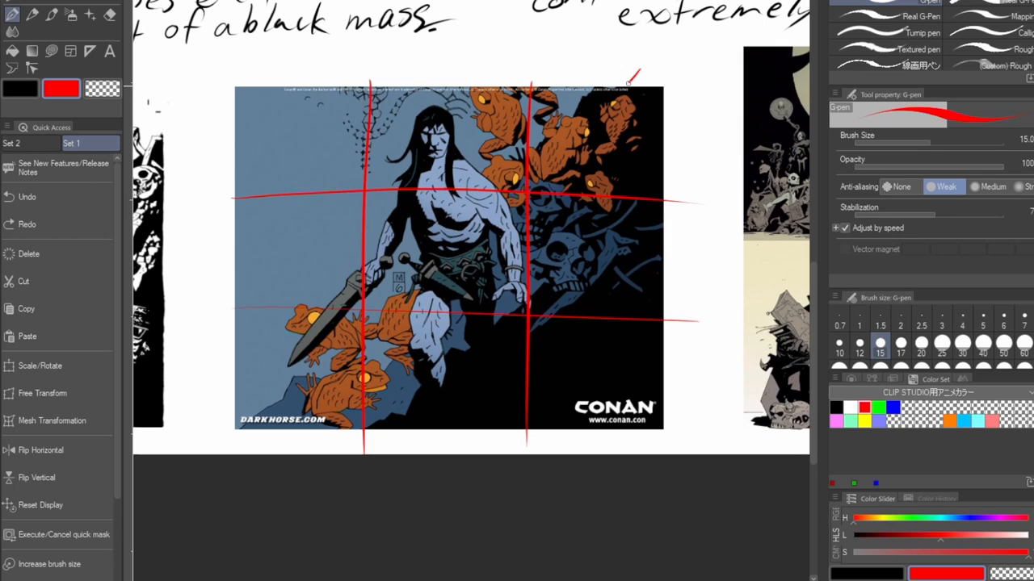
{"action": "left_click_drag", "start_coordinate": [242, 433], "coordinate": [638, 73]}
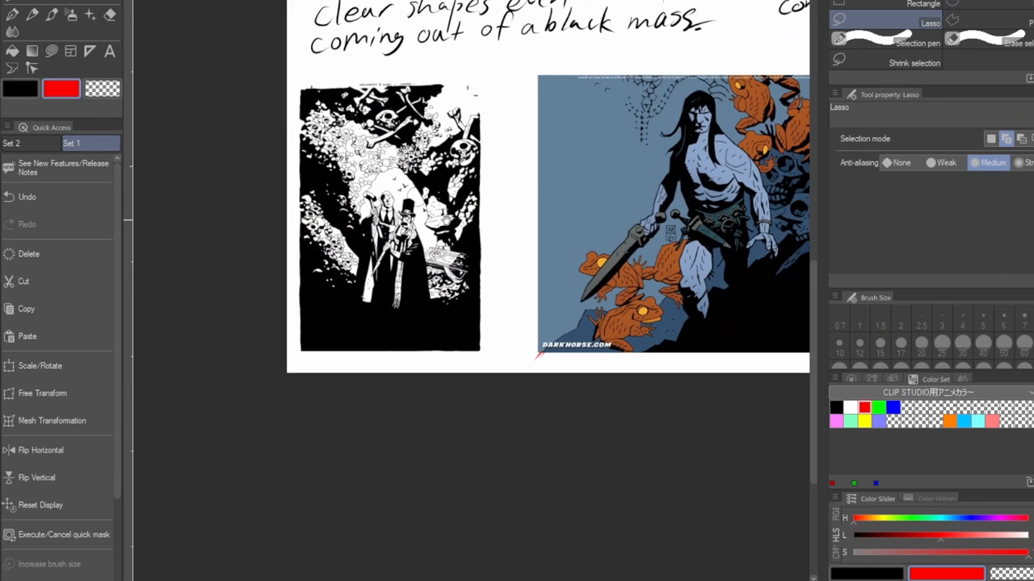
{"action": "mouse_move", "coordinate": [260, 89]}
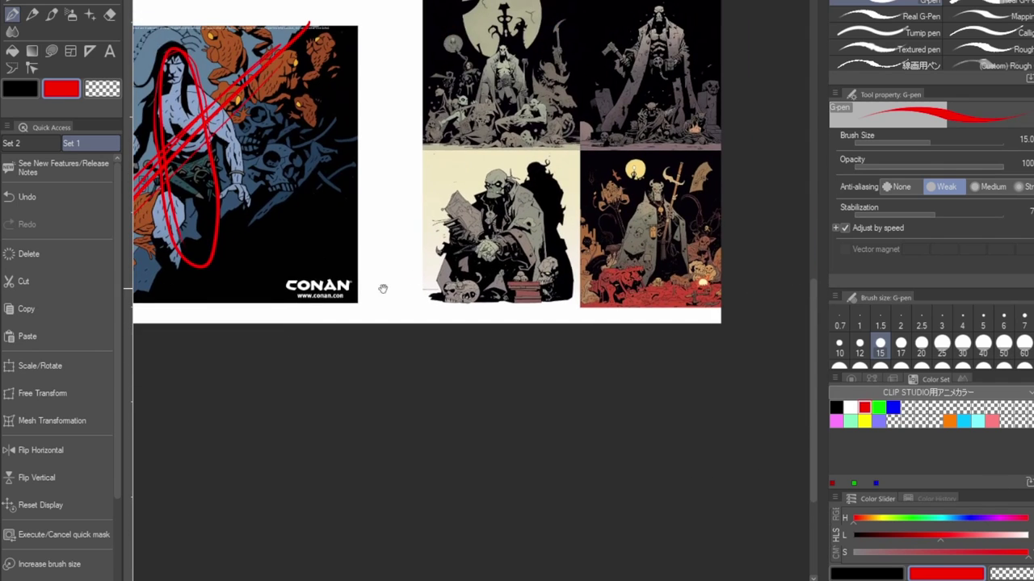
- Scroll to the Conan figure on the cover for the red shape markup
{"action": "scroll", "scroll_direction": "down", "scroll_amount": 3}
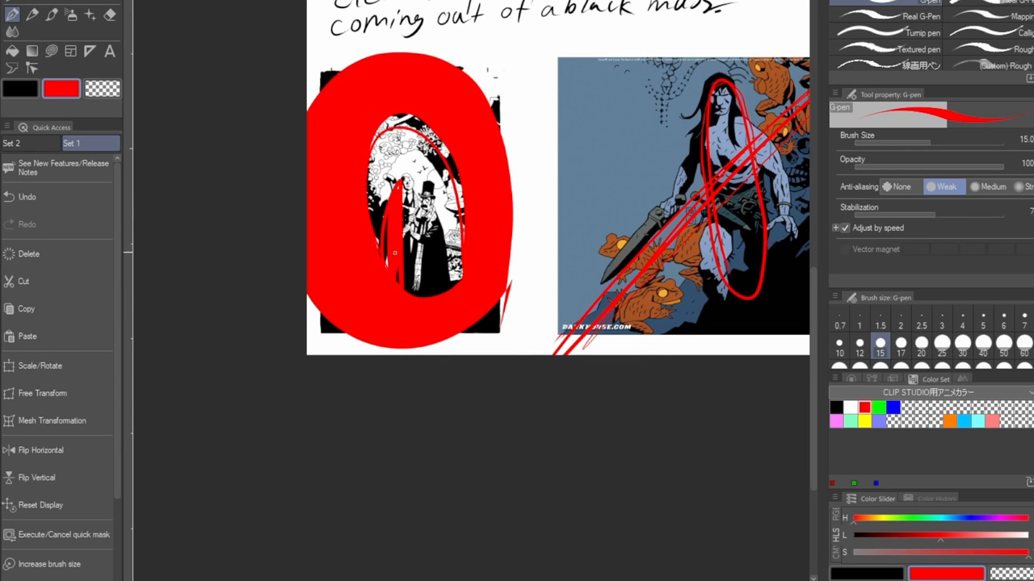
- Paint a solid red mass over the central figures of the black-and-white reference
{"action": "left_click_drag", "start_coordinate": [403, 210], "coordinate": [420, 274]}
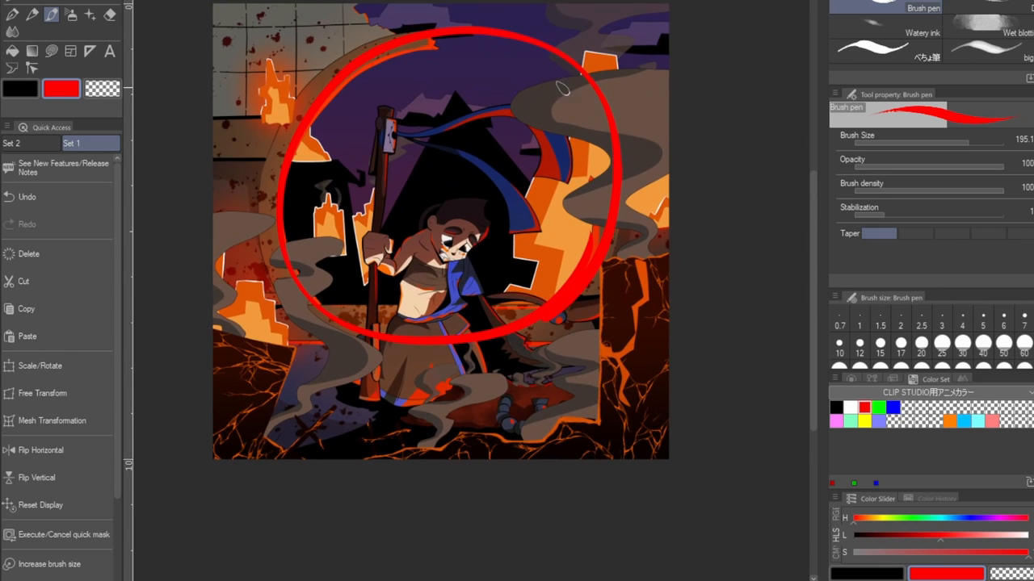
{"action": "mouse_move", "coordinate": [203, 326]}
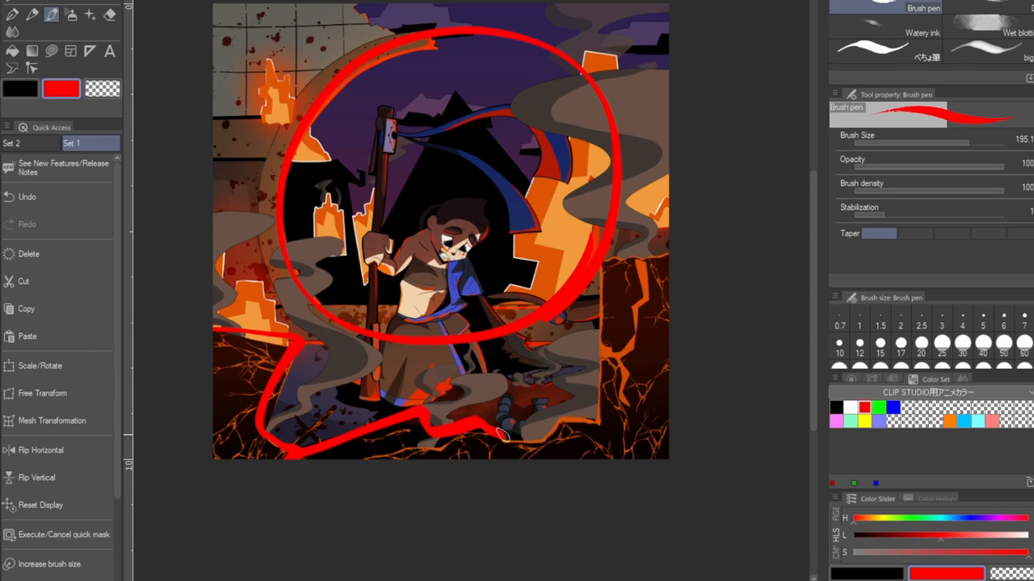
- Sketch a trial red shape around the smoke, then undo the extra strokes
{"action": "left_click_drag", "start_coordinate": [500, 436], "coordinate": [594, 332]}
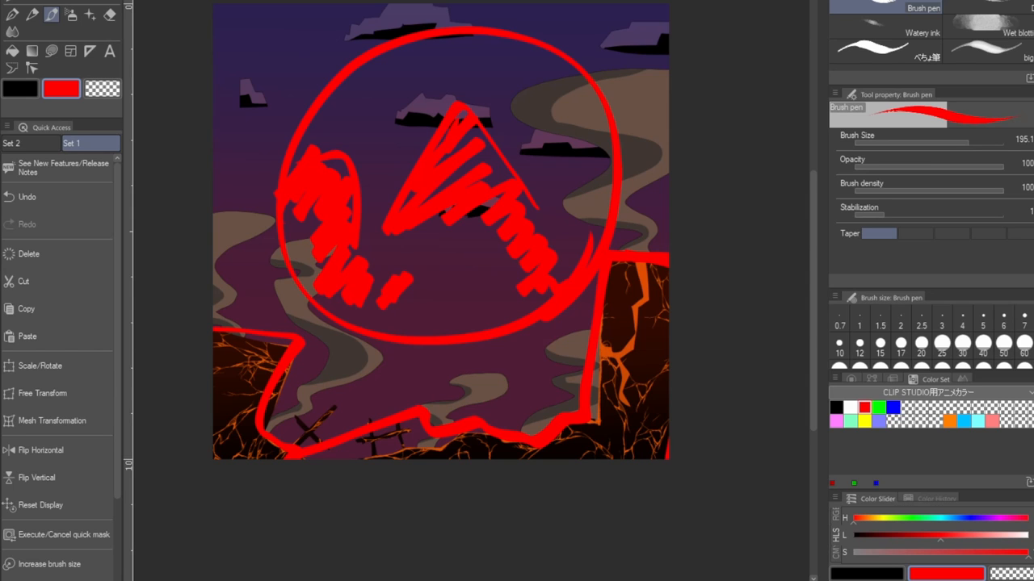
{"action": "left_click", "coordinate": [26, 197]}
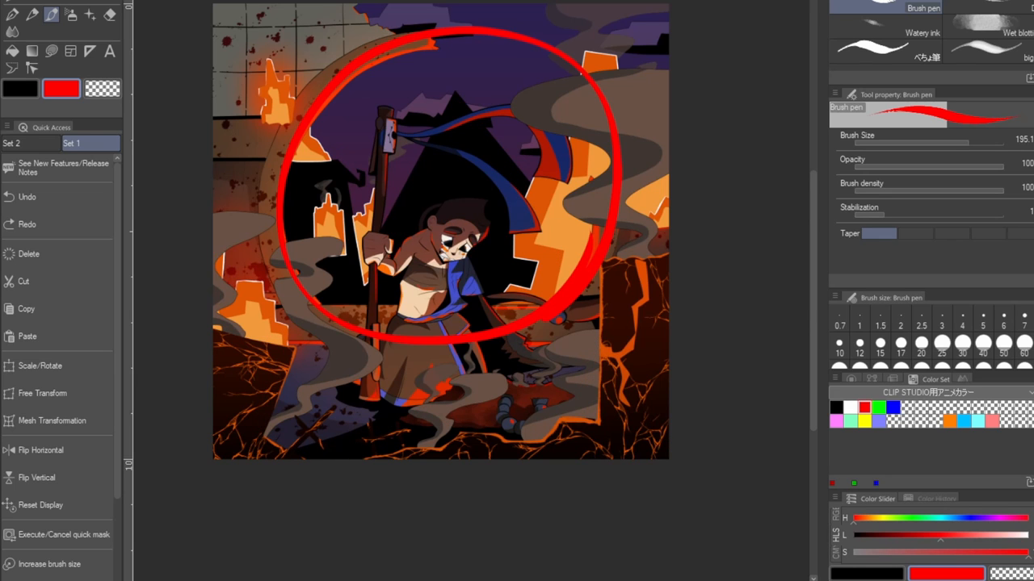
{"action": "mouse_move", "coordinate": [593, 333]}
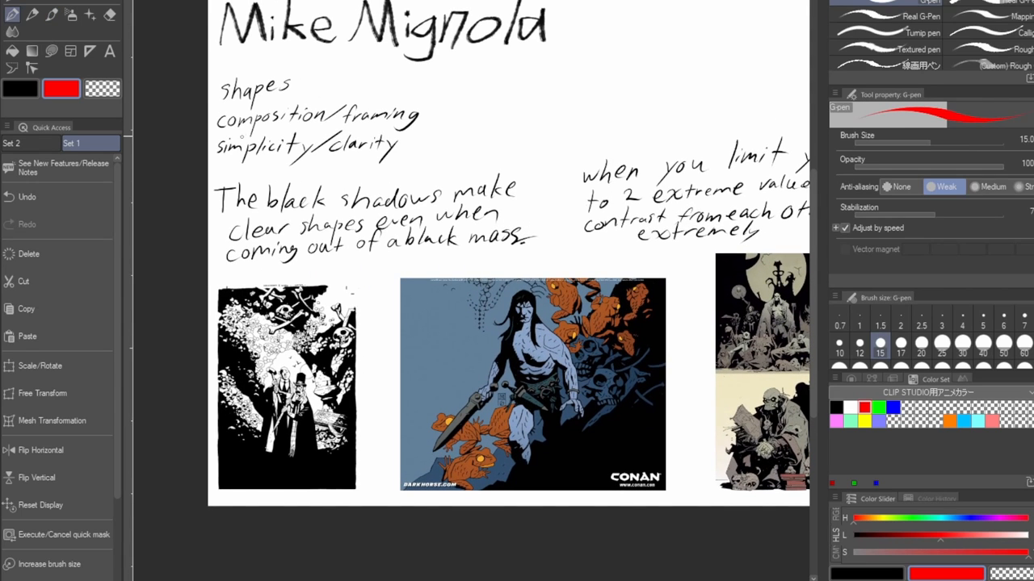
{"action": "scroll", "scroll_direction": "down", "scroll_amount": 3}
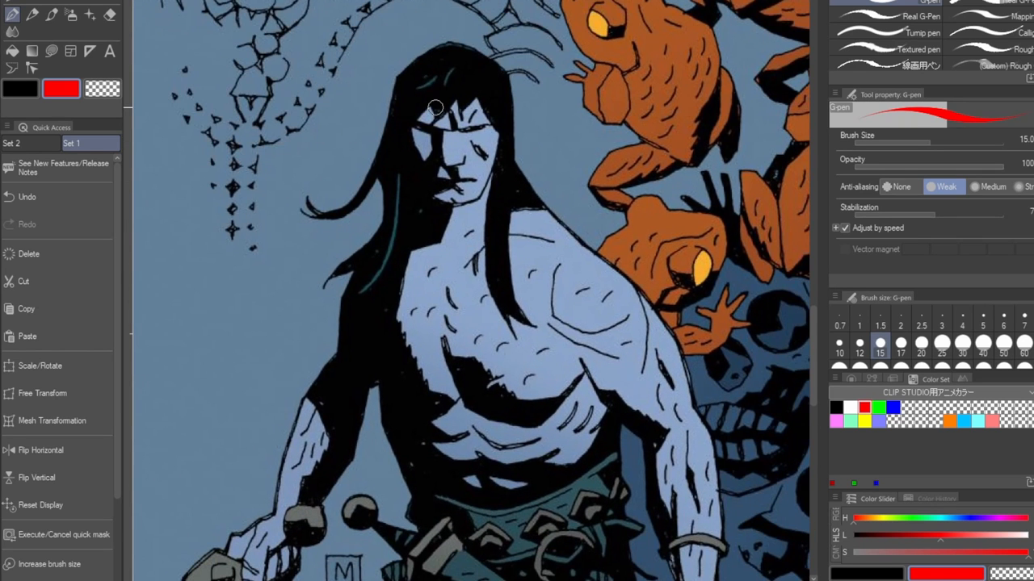
{"action": "mouse_move", "coordinate": [504, 281]}
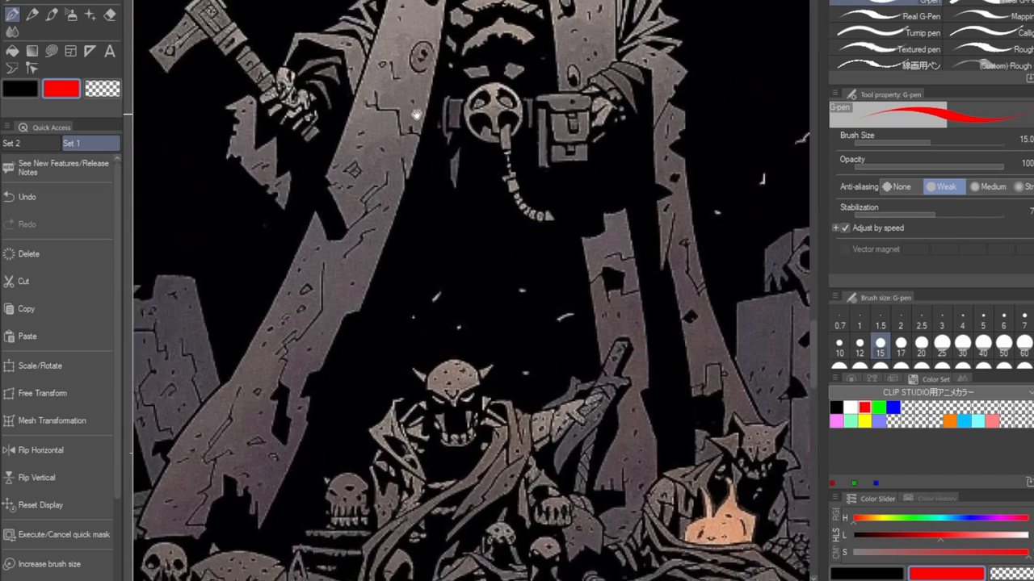
{"action": "left_click_drag", "start_coordinate": [404, 105], "coordinate": [388, 130]}
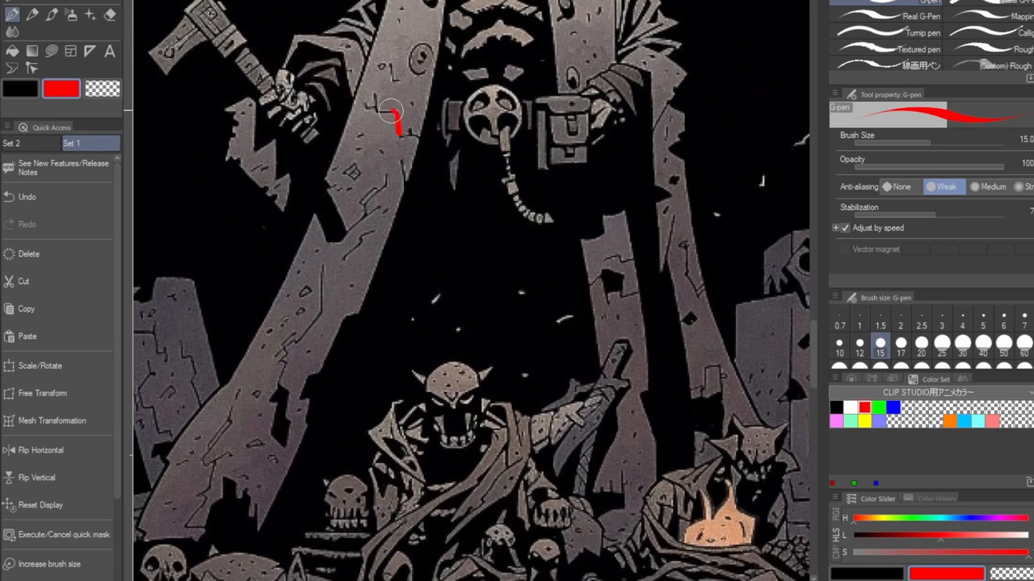
{"action": "left_click_drag", "start_coordinate": [396, 116], "coordinate": [404, 181]}
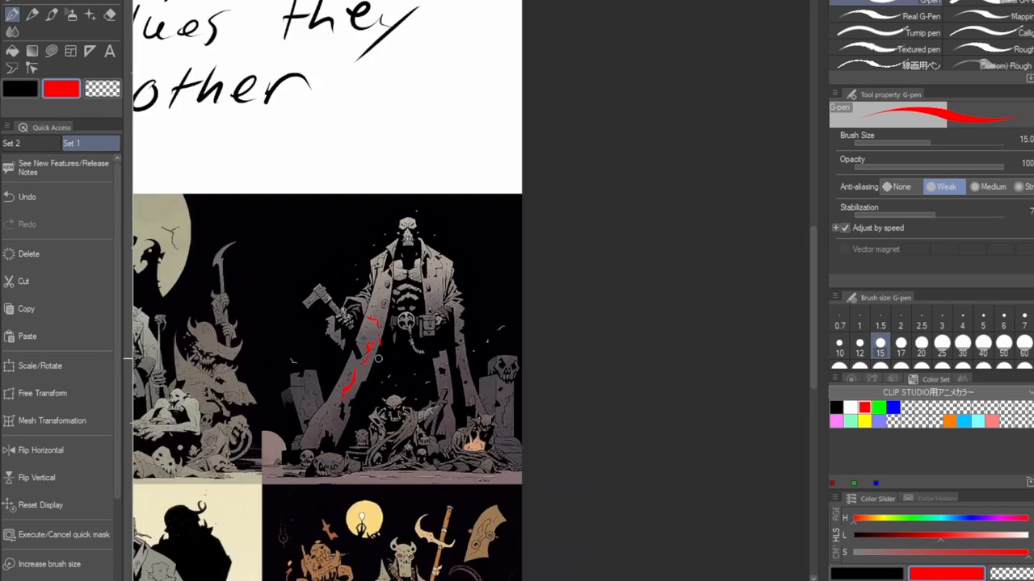
{"action": "left_click", "coordinate": [853, 22]}
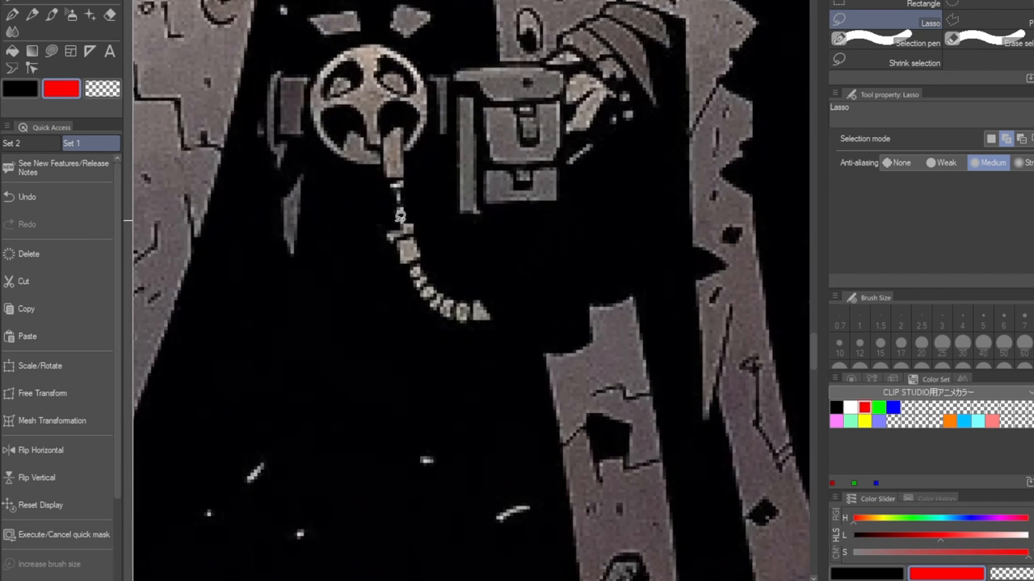
{"action": "left_click", "coordinate": [9, 13]}
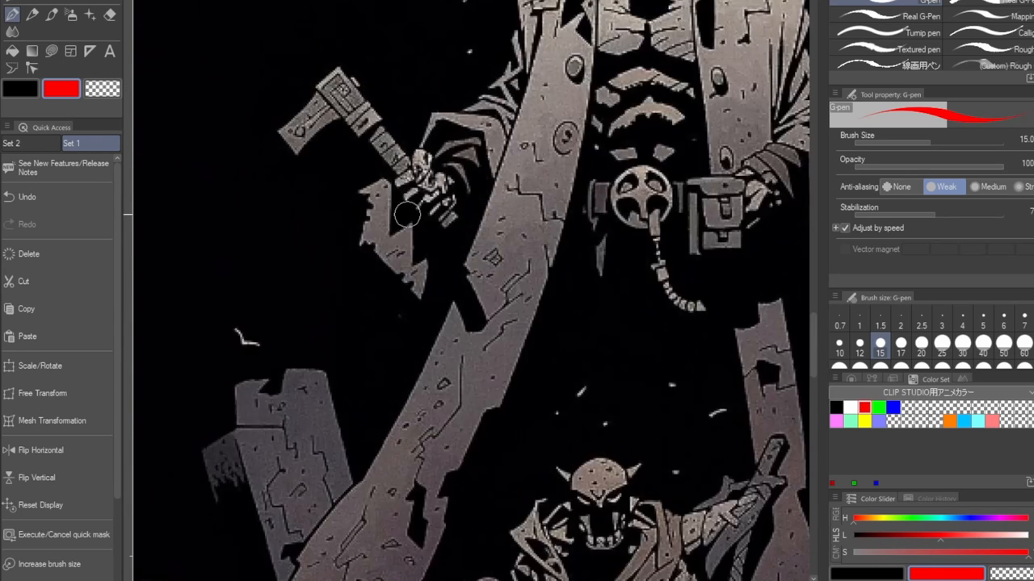
{"action": "scroll", "scroll_direction": "down", "scroll_amount": 3}
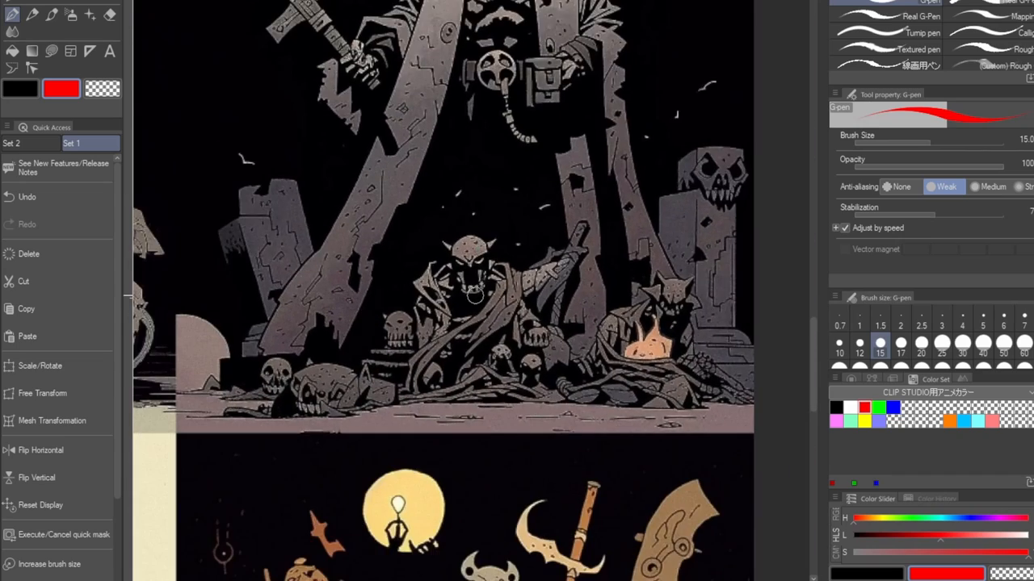
{"action": "scroll", "scroll_direction": "down", "scroll_amount": 3}
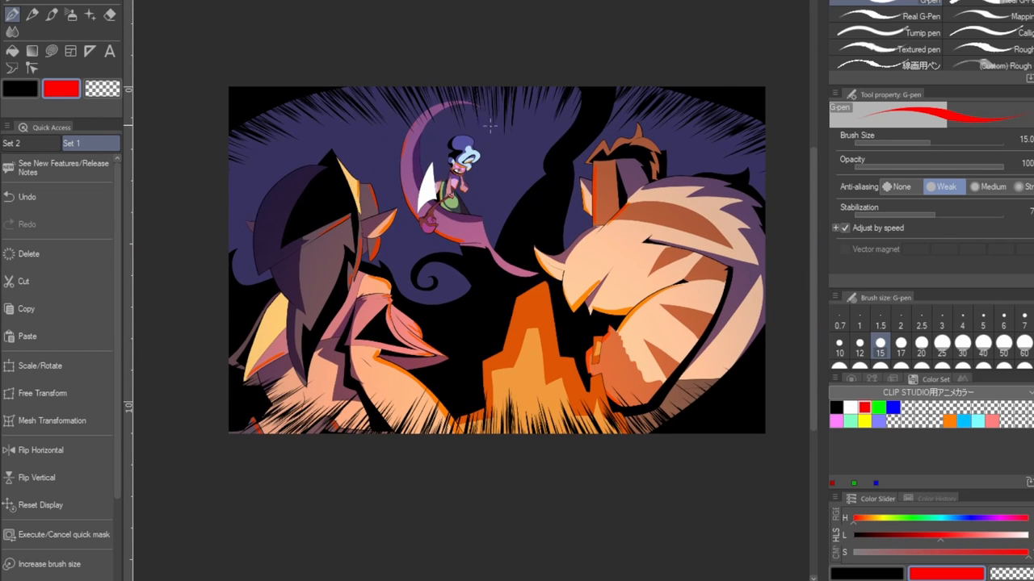
{"action": "mouse_move", "coordinate": [952, 252]}
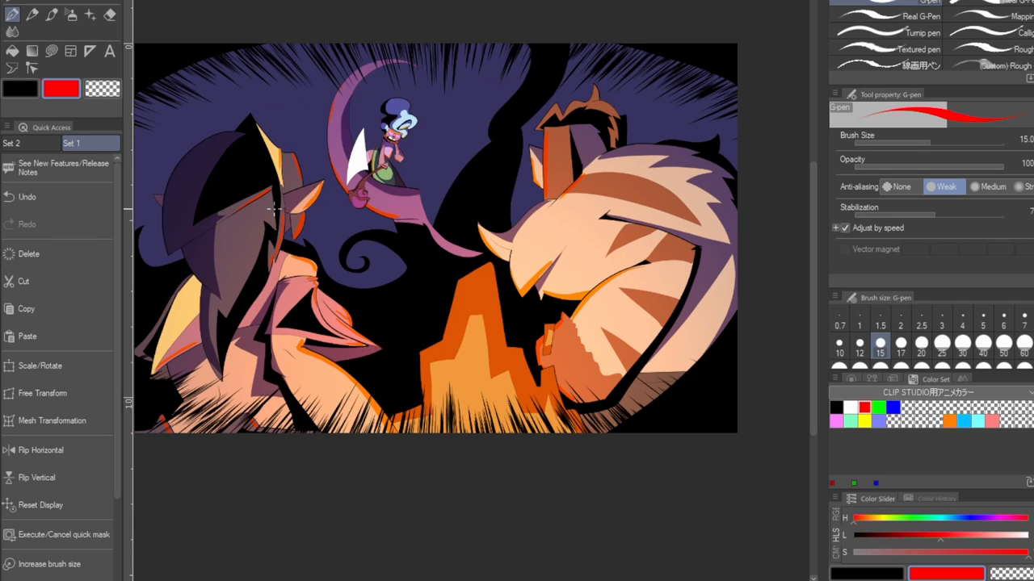
{"action": "mouse_move", "coordinate": [492, 479]}
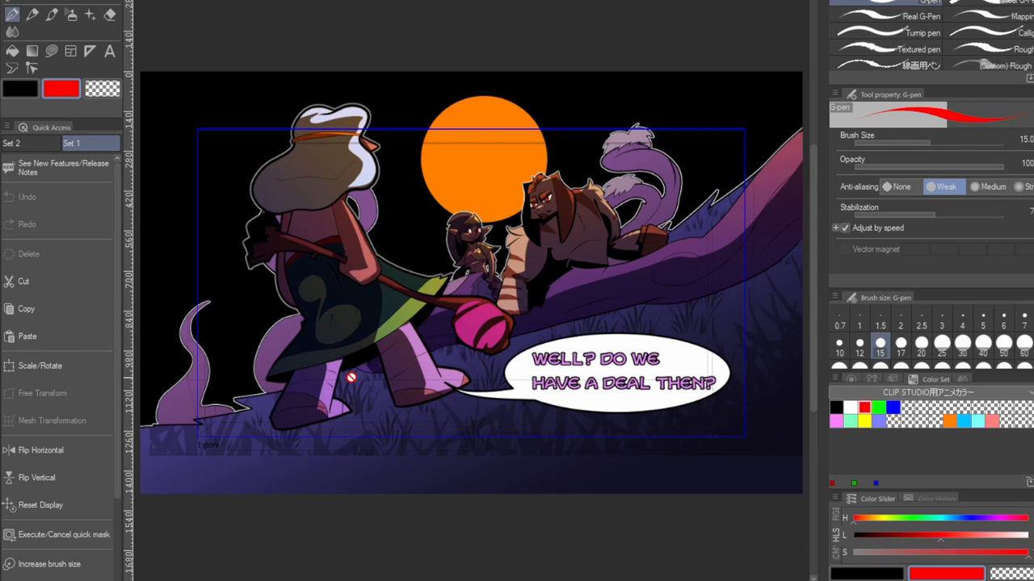
{"action": "mouse_move", "coordinate": [782, 200]}
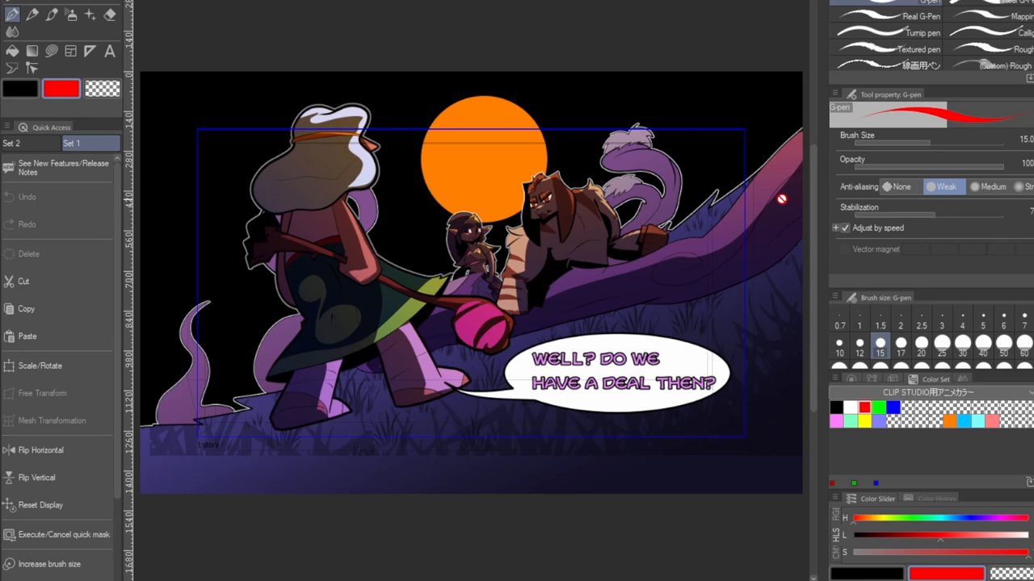
{"action": "mouse_move", "coordinate": [691, 6]}
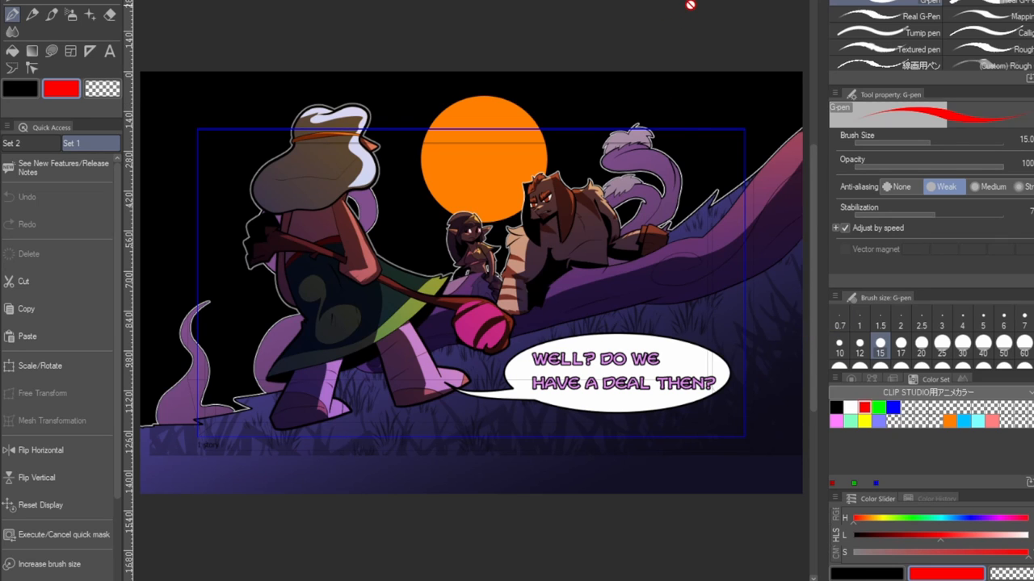
{"action": "mouse_move", "coordinate": [394, 184]}
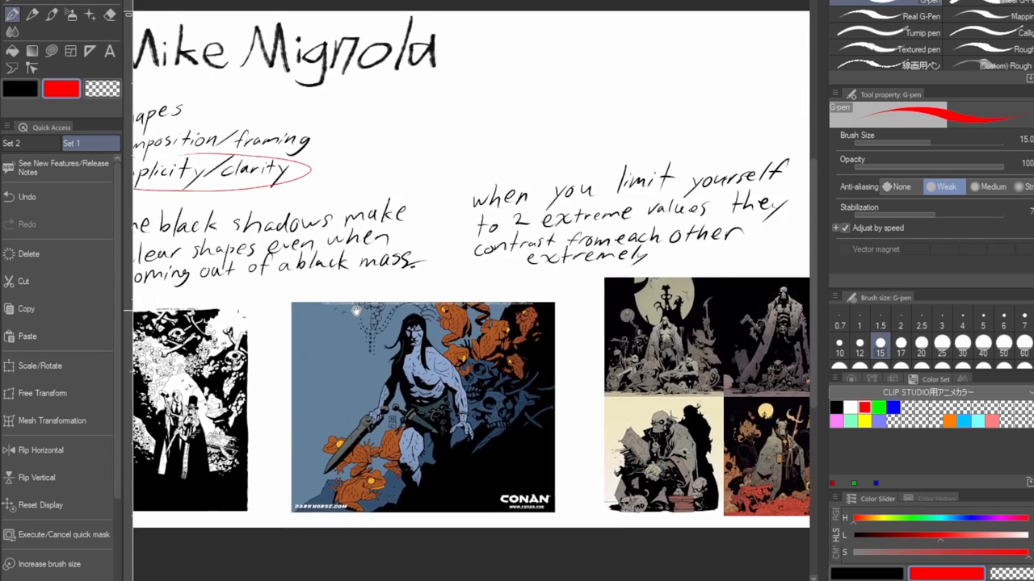
- Scroll across the Mike Mignola notes page to the observations and references
{"action": "scroll", "scroll_direction": "right", "scroll_amount": 3}
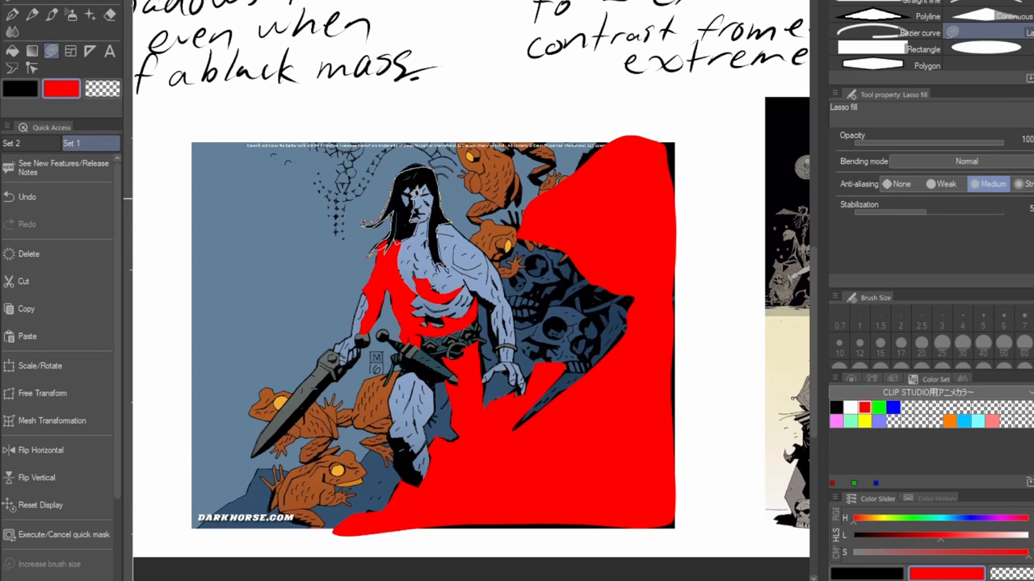
- Lasso-fill solid red over the standing Hellboy figure's shadow masses in two passes
{"action": "scroll", "scroll_direction": "down", "scroll_amount": 3}
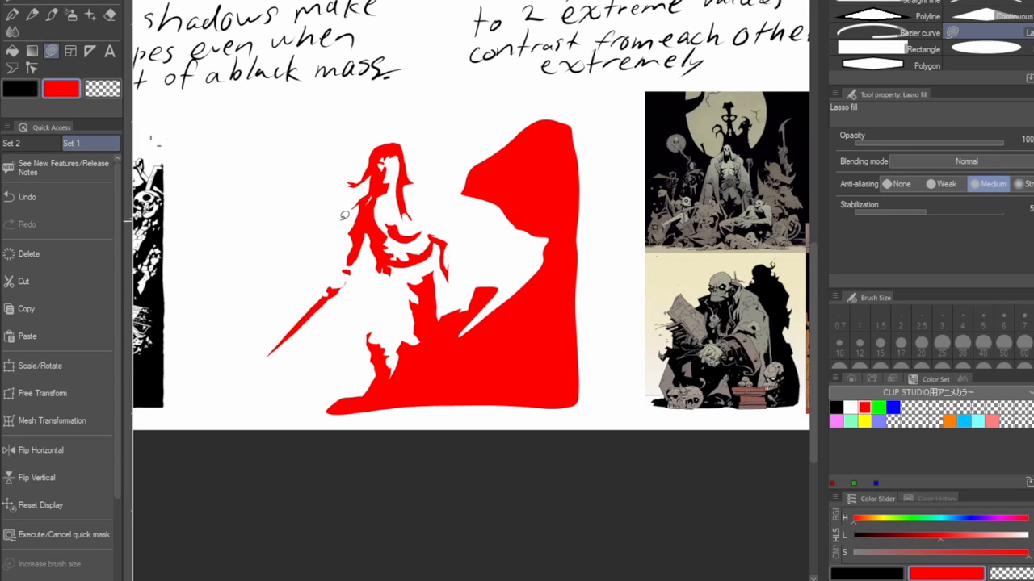
{"action": "mouse_move", "coordinate": [540, 364]}
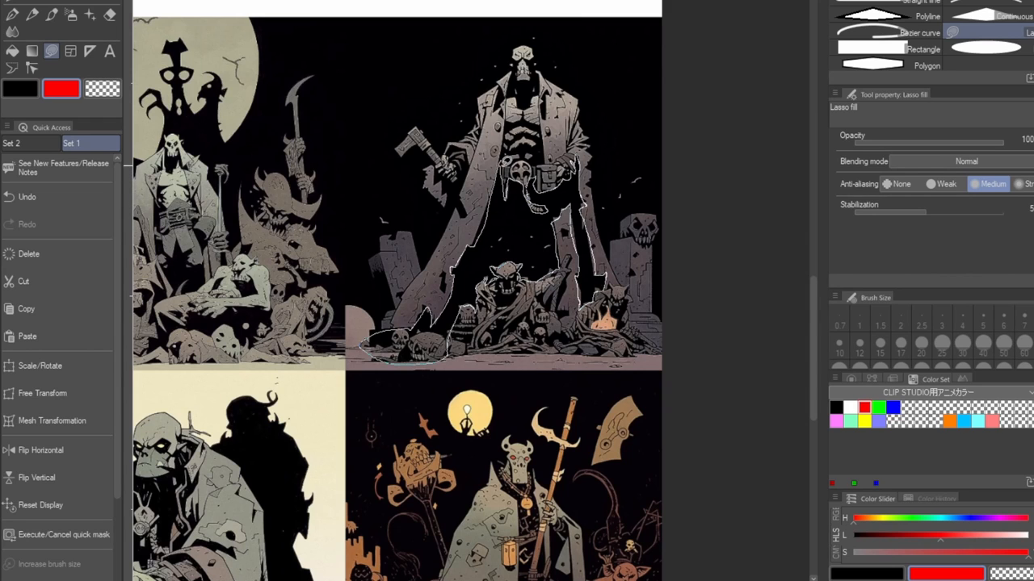
{"action": "left_click", "coordinate": [516, 243]}
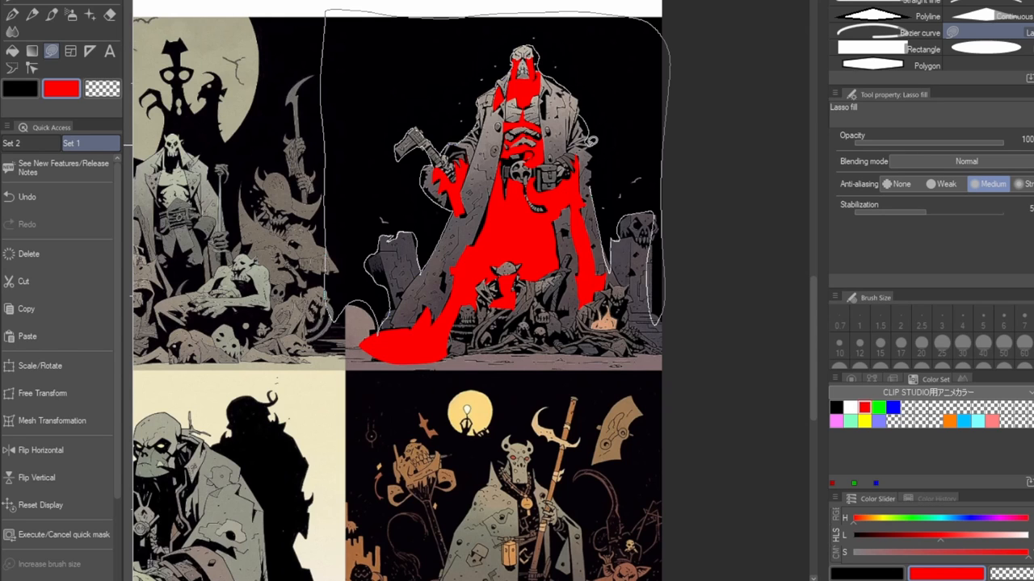
{"action": "left_click", "coordinate": [614, 179]}
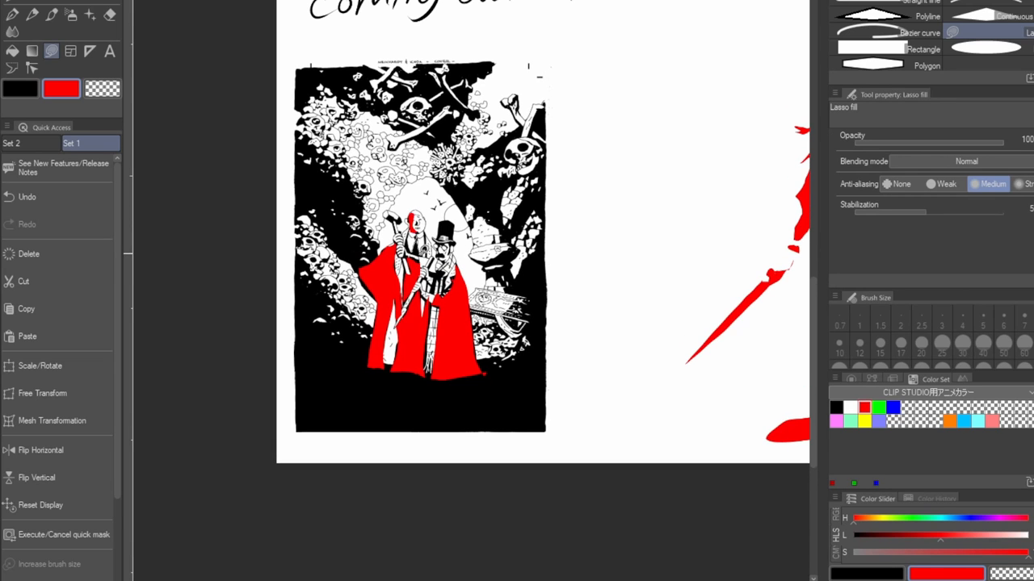
{"action": "scroll", "scroll_direction": "down", "scroll_amount": 3}
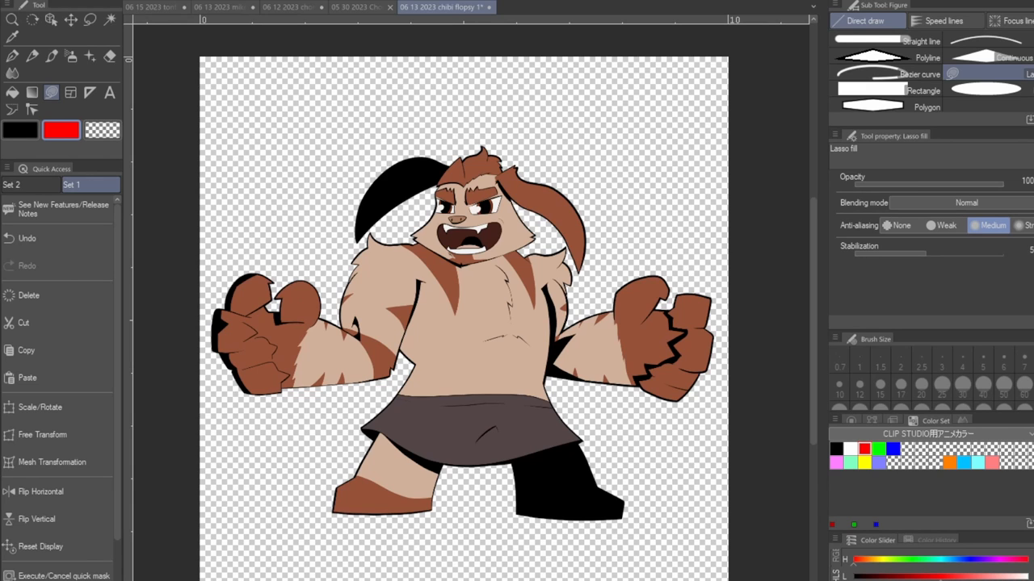
- Switch to the G-pen to draw on the brown furry character document
{"action": "left_click", "coordinate": [11, 55]}
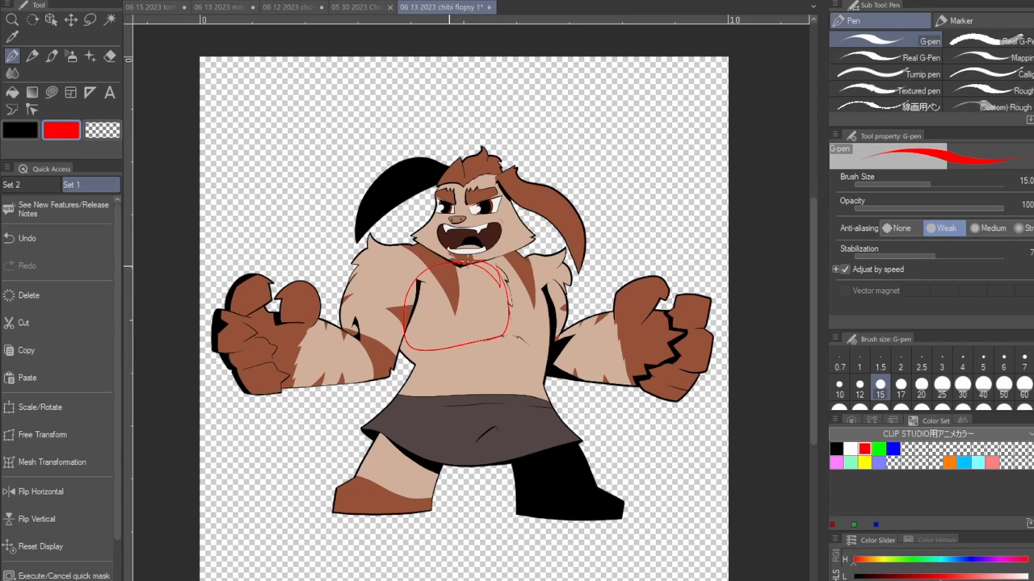
- Draw a thin red G-pen line across the brute character's chest
{"action": "left_click_drag", "start_coordinate": [404, 274], "coordinate": [558, 355]}
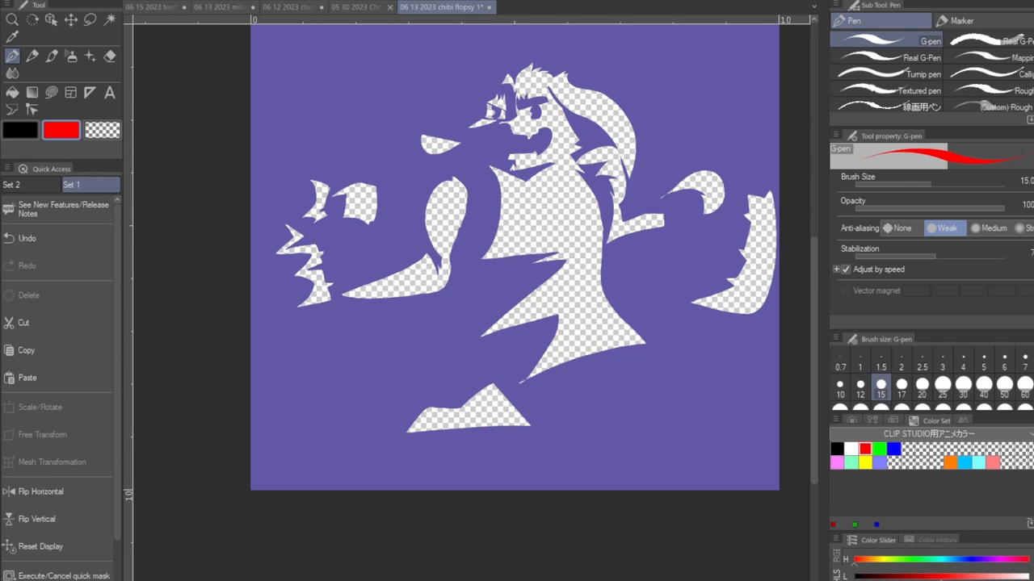
{"action": "mouse_move", "coordinate": [1011, 501]}
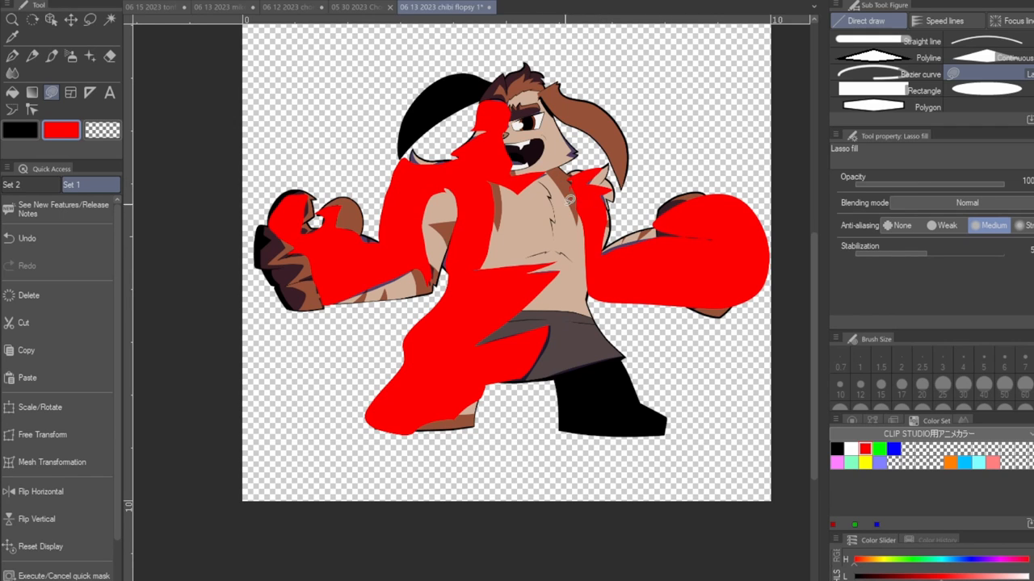
- Lasso-fill another shadow area red, then switch the drawing colour to blue for the chest mark
{"action": "left_click", "coordinate": [898, 445]}
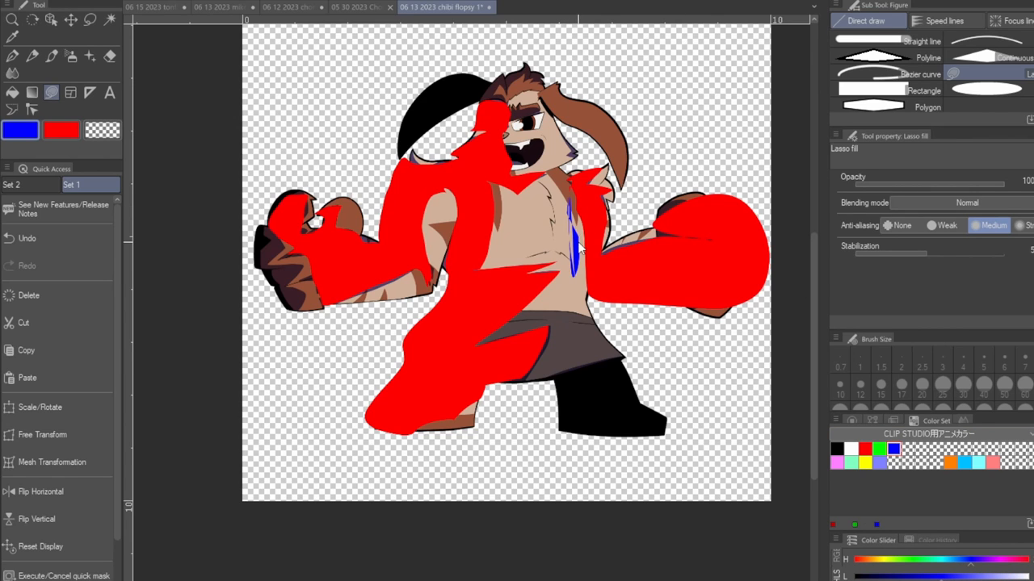
{"action": "left_click", "coordinate": [386, 6]}
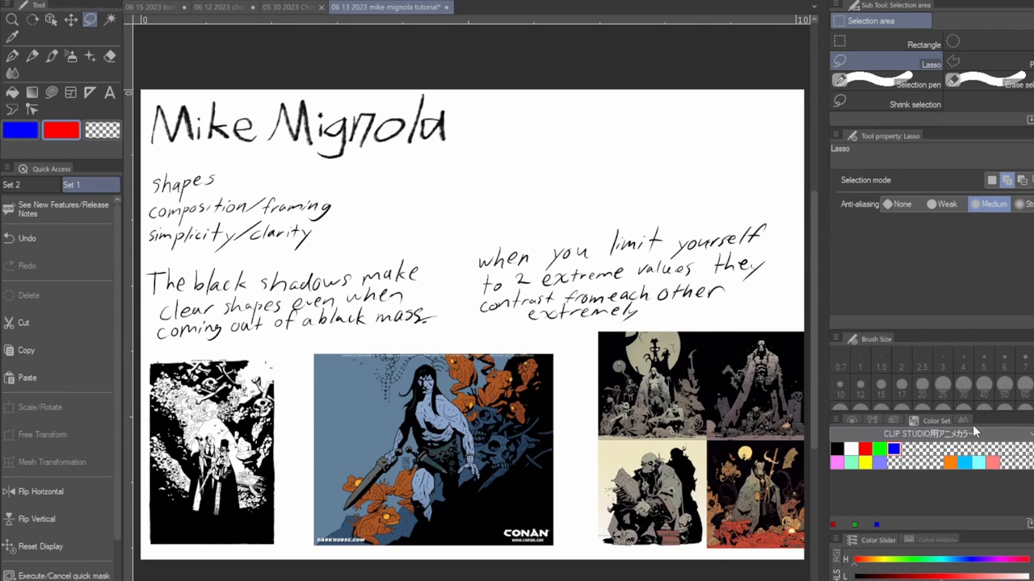
{"action": "left_click", "coordinate": [52, 56]}
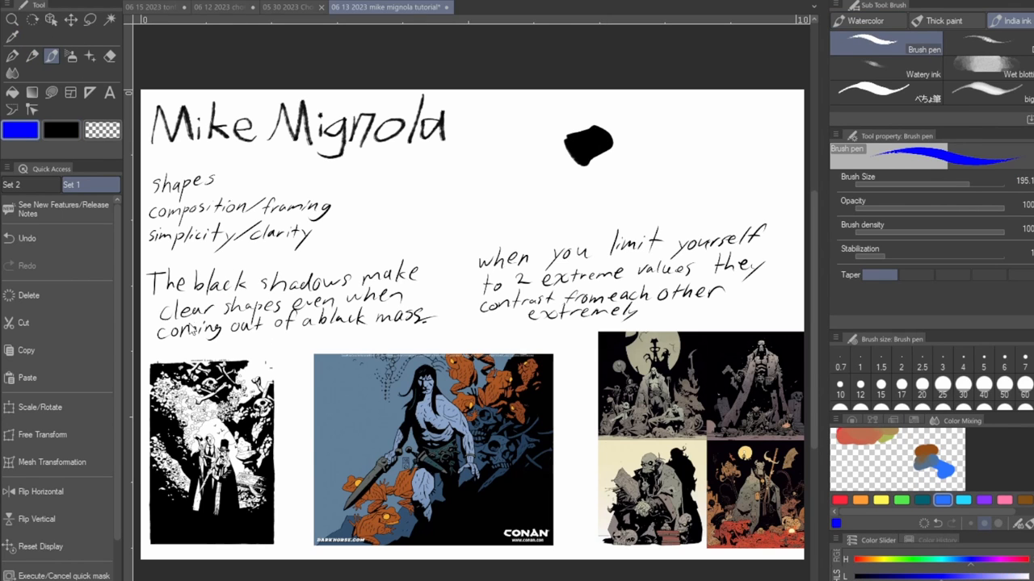
{"action": "left_click_drag", "start_coordinate": [404, 290], "coordinate": [428, 310]}
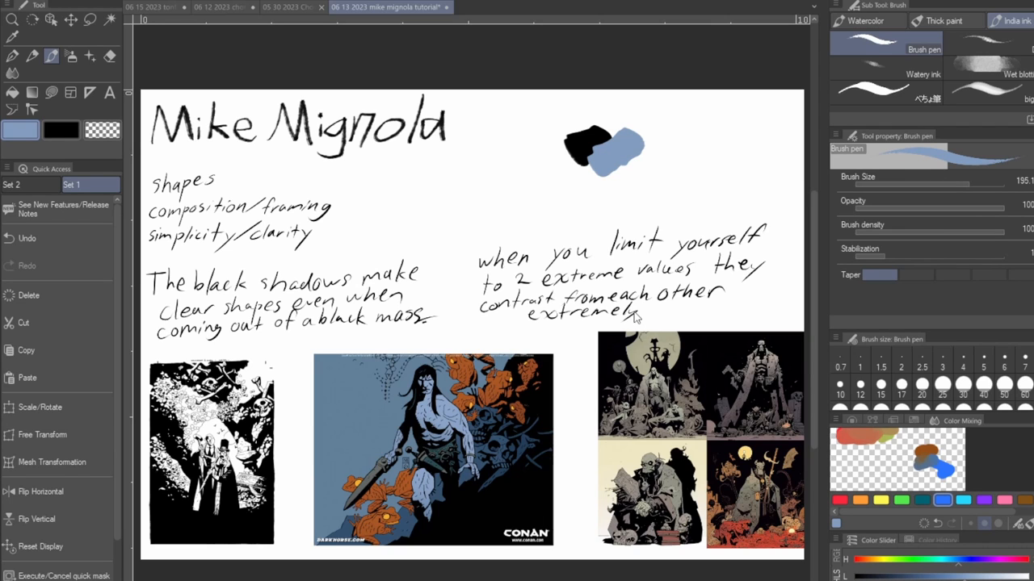
{"action": "mouse_move", "coordinate": [853, 316]}
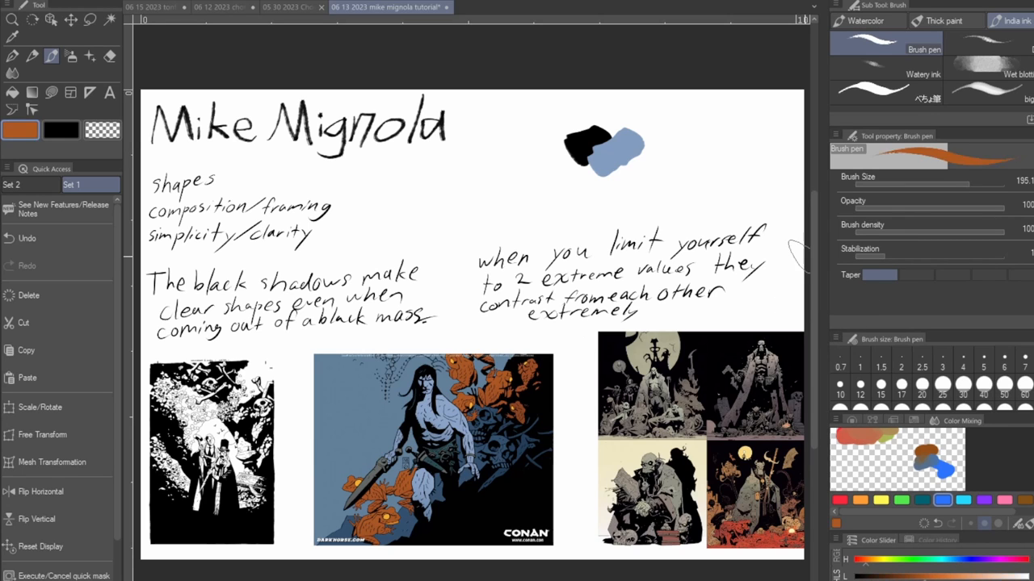
{"action": "left_click_drag", "start_coordinate": [566, 181], "coordinate": [622, 169]}
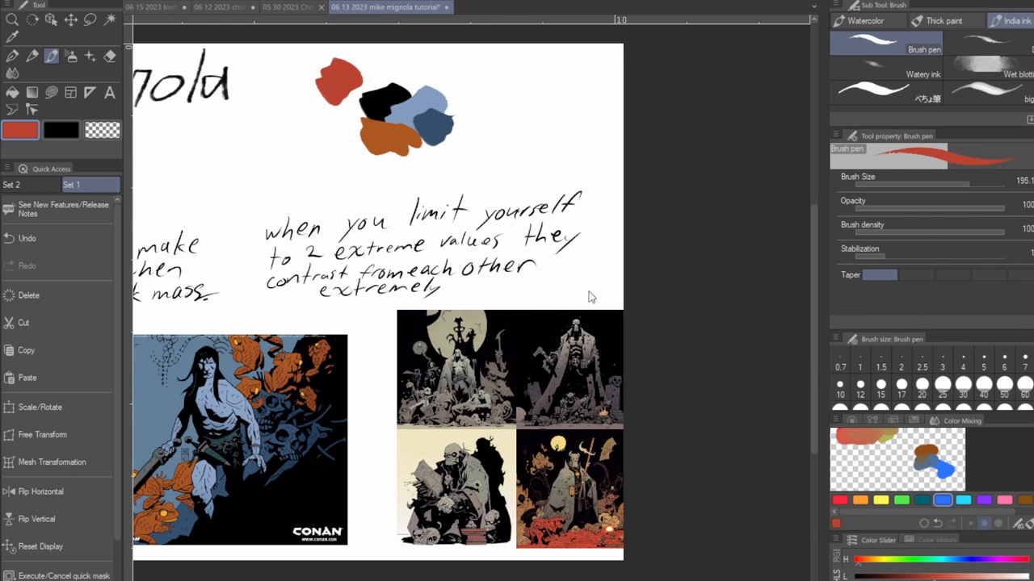
{"action": "mouse_move", "coordinate": [269, 118]}
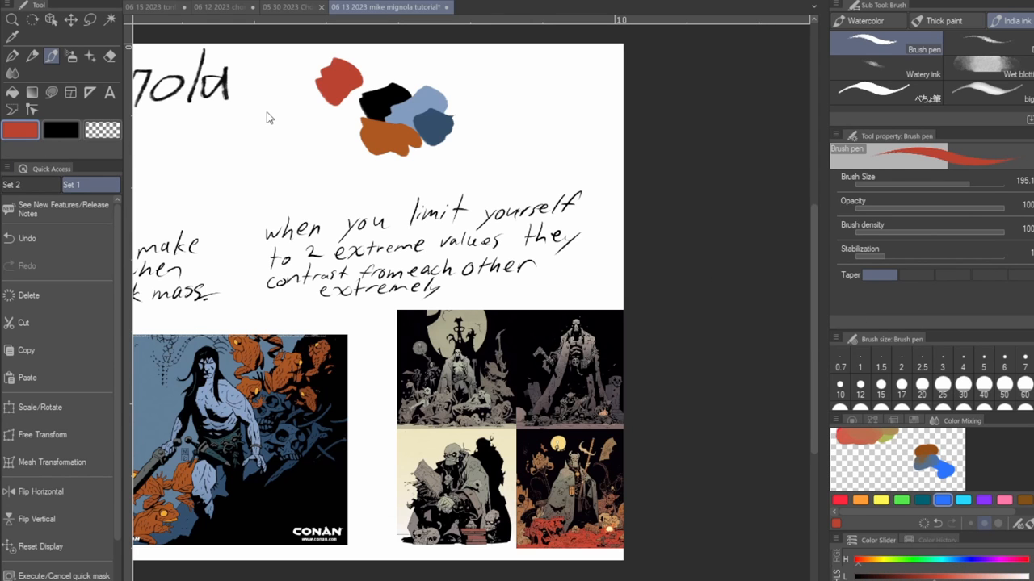